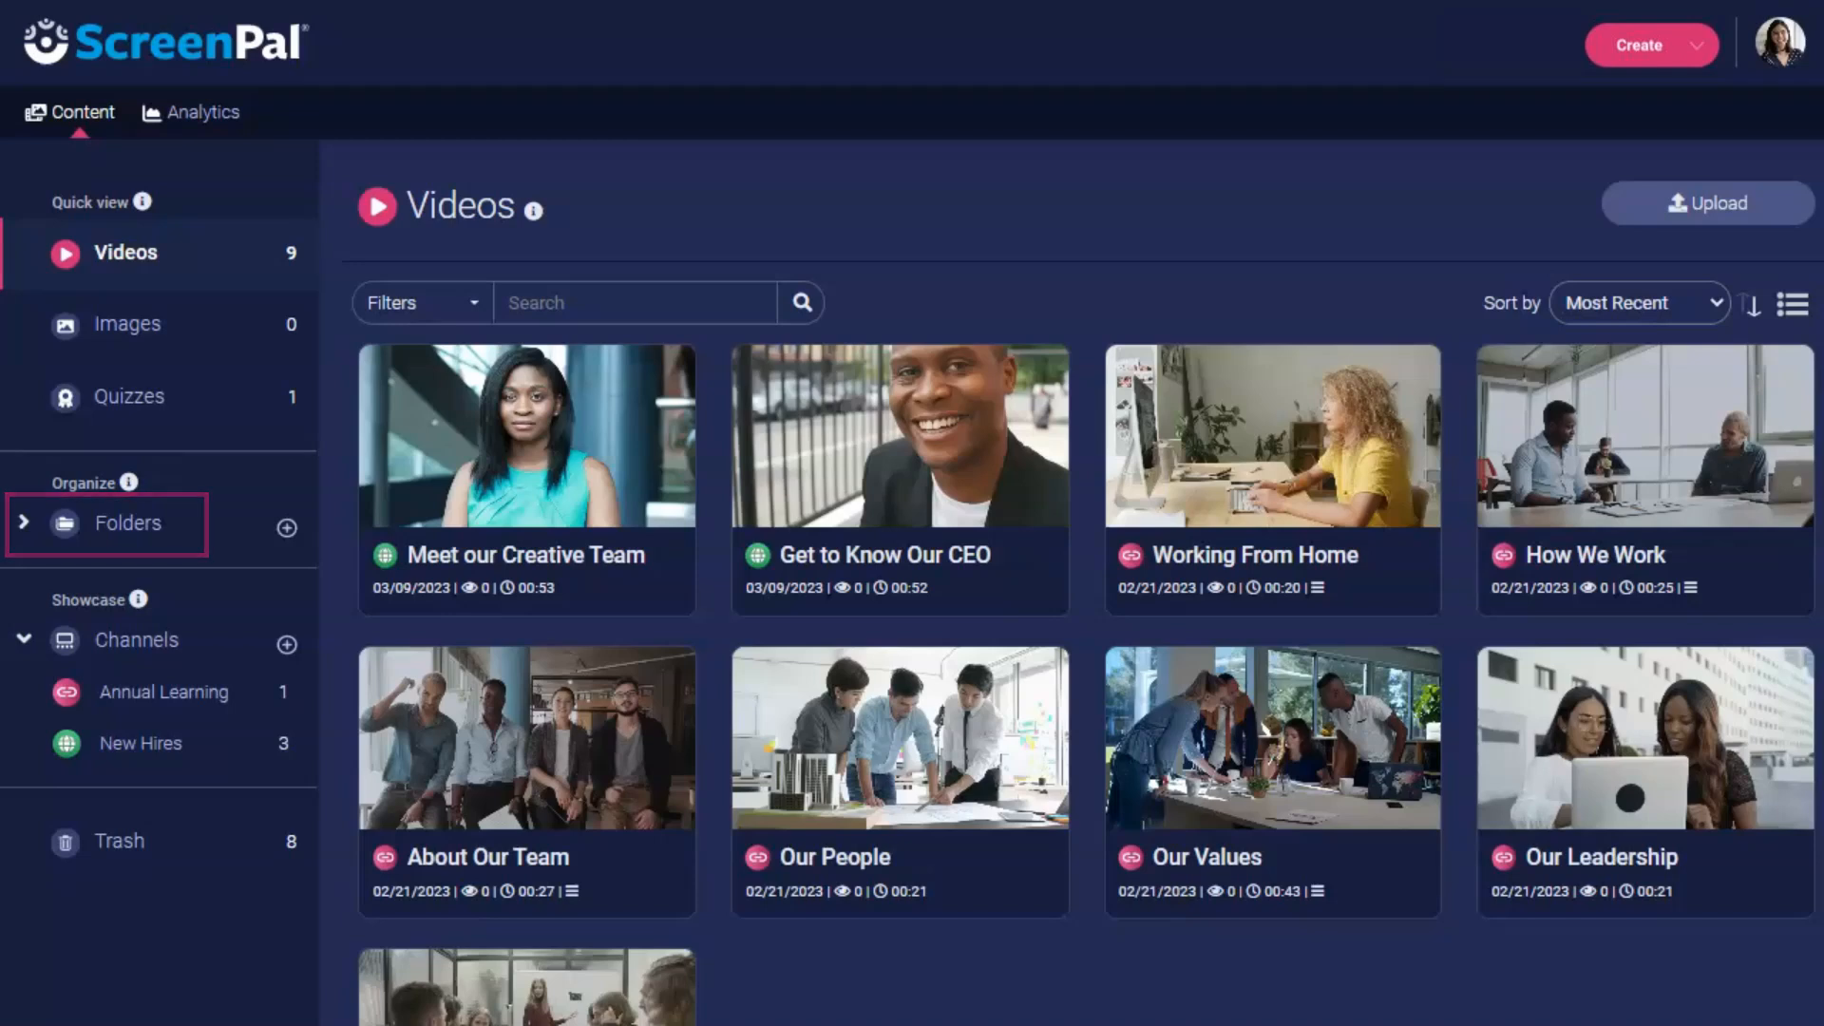
# Show the three folders and three unfiled videos, switching to list view and back to grid
pyautogui.click(126, 522)
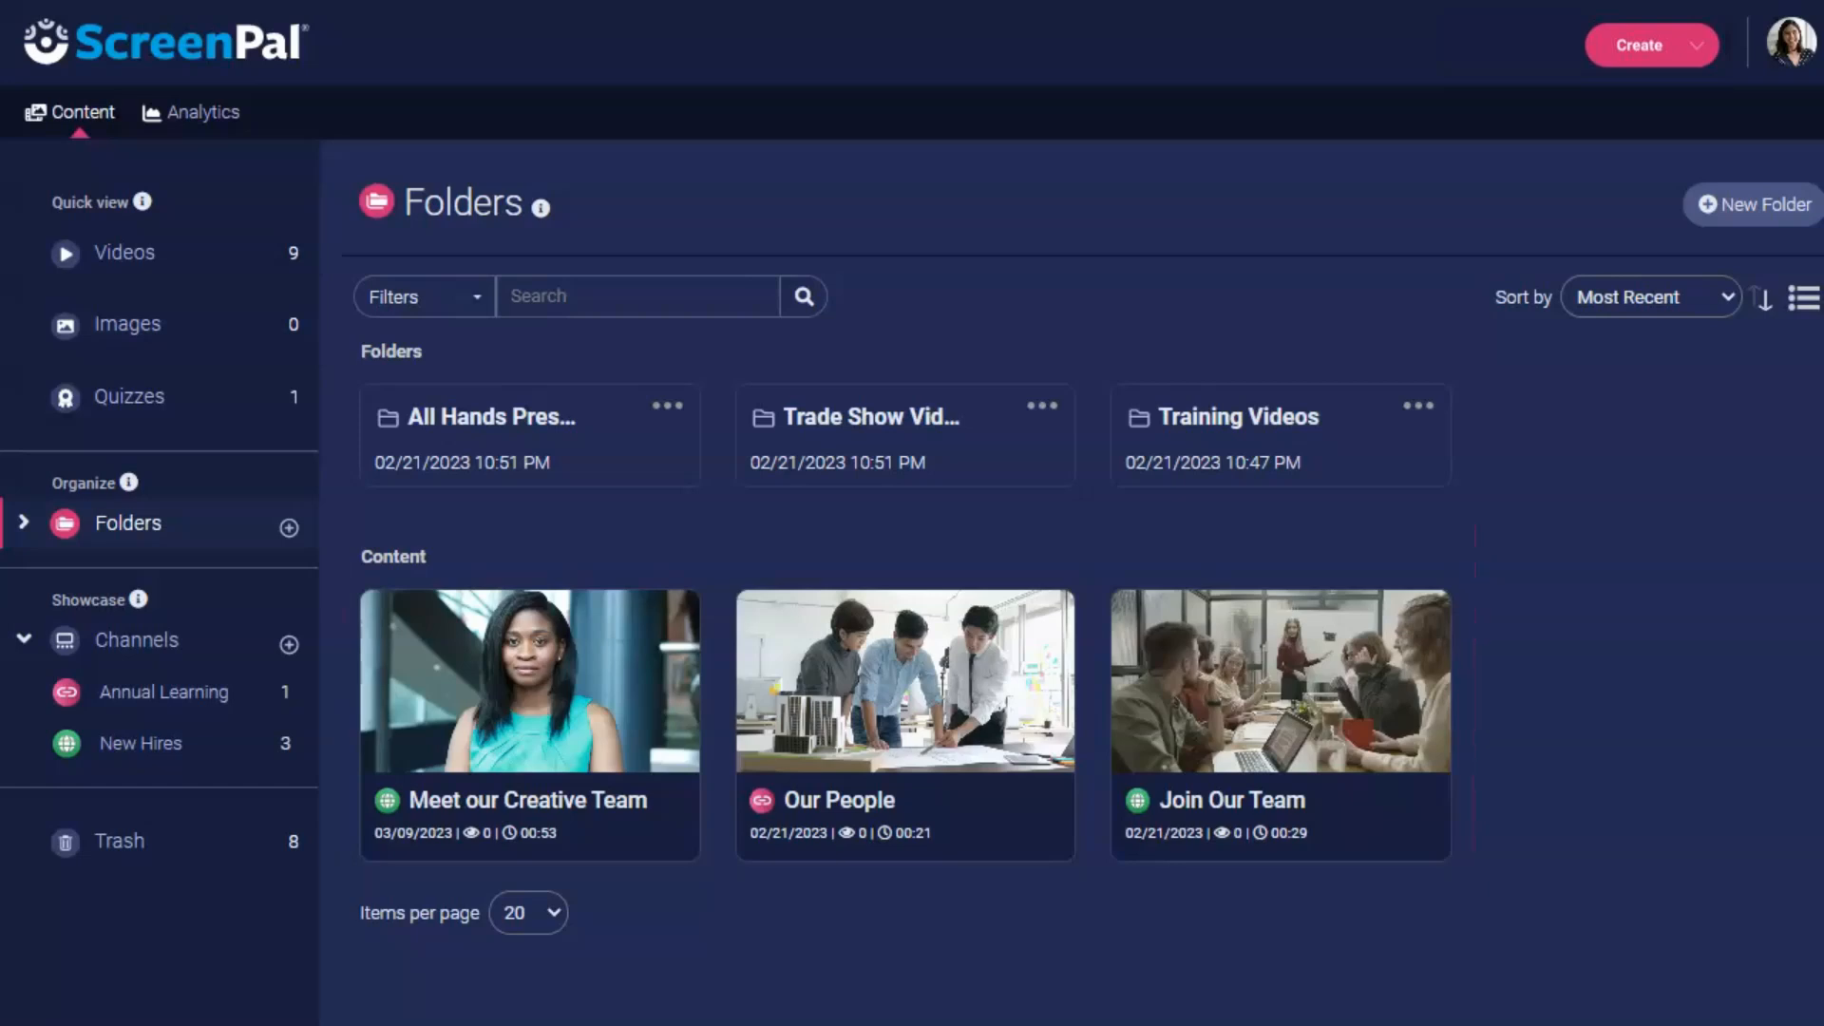
pyautogui.moveTo(1814, 340)
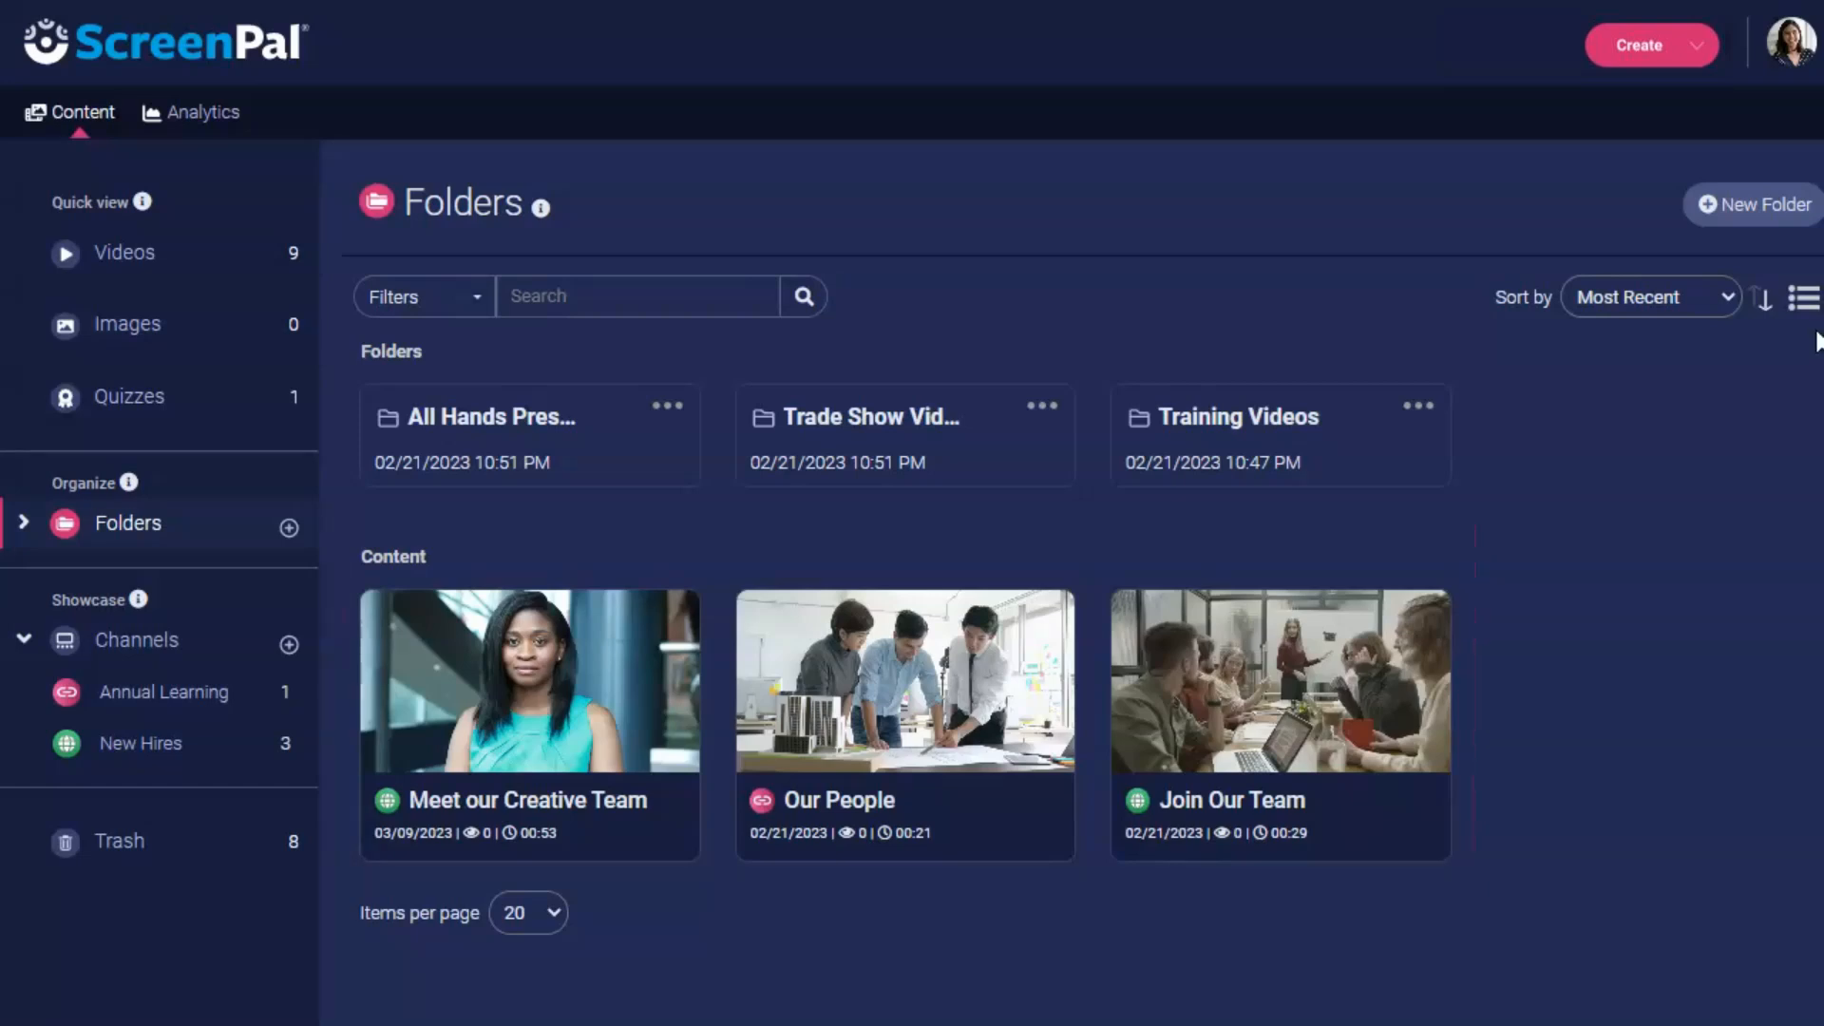
pyautogui.click(1804, 299)
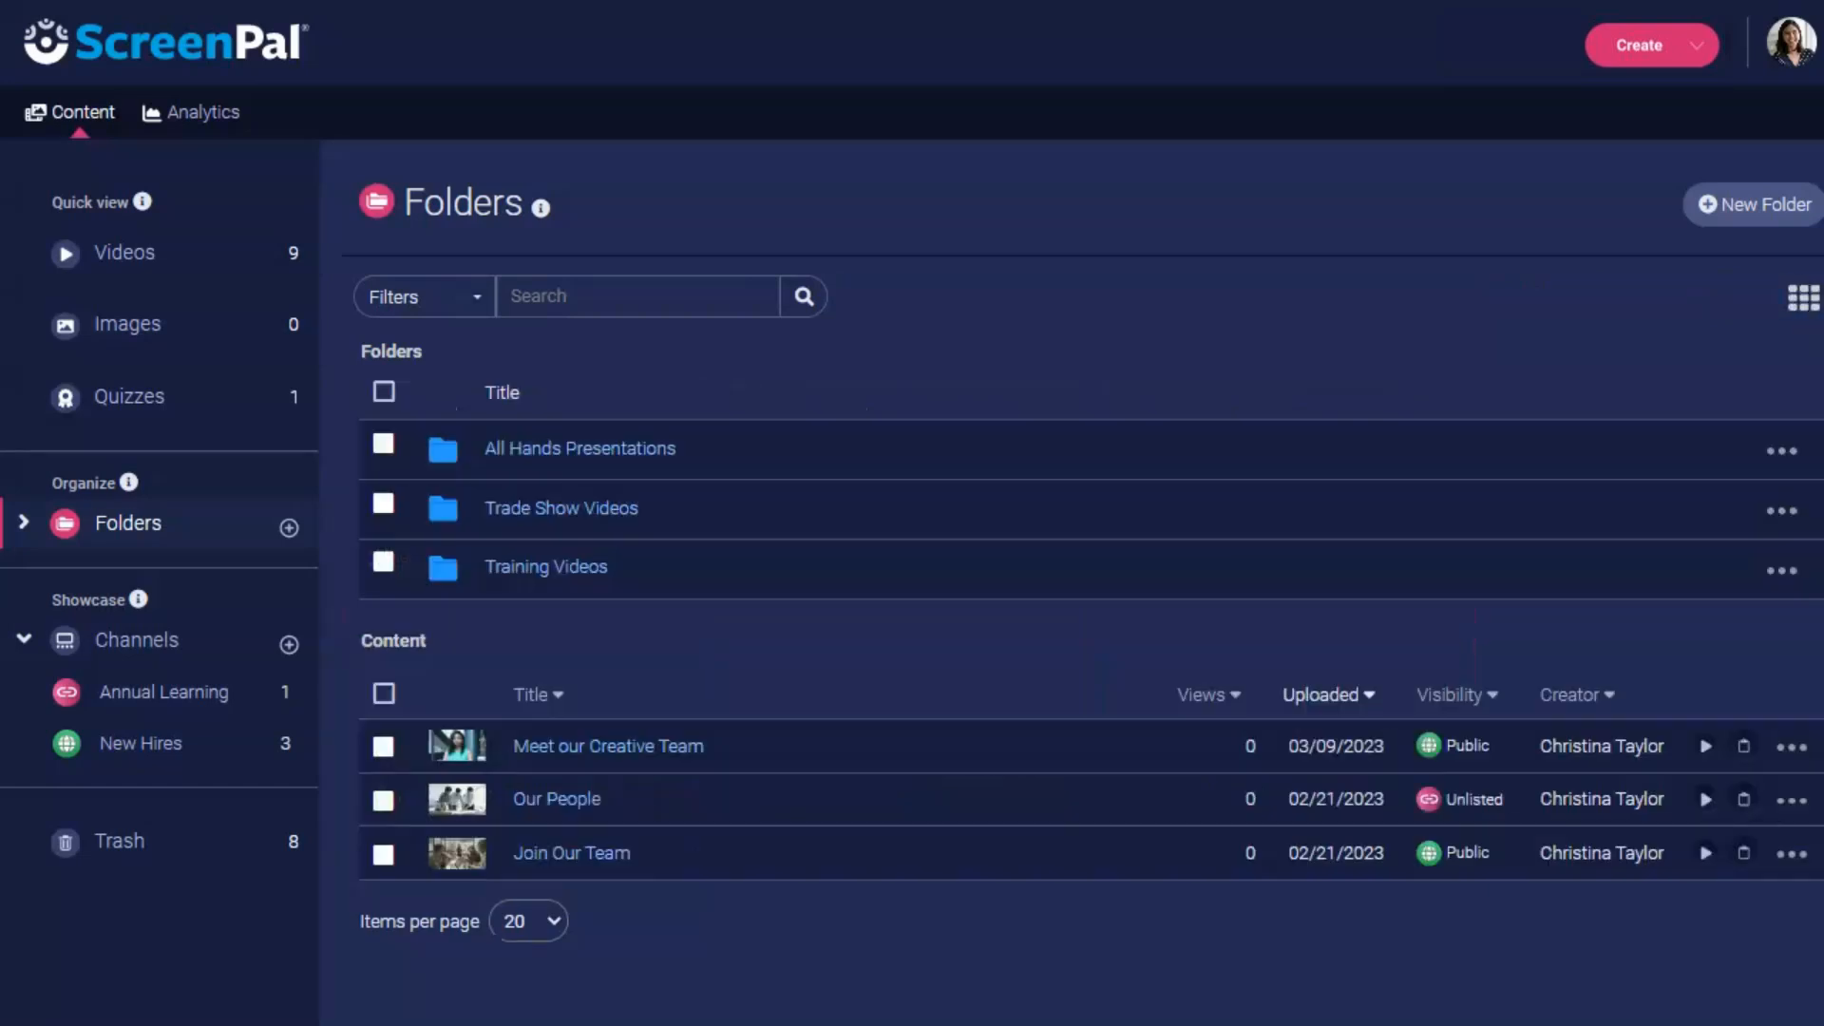
pyautogui.click(1802, 297)
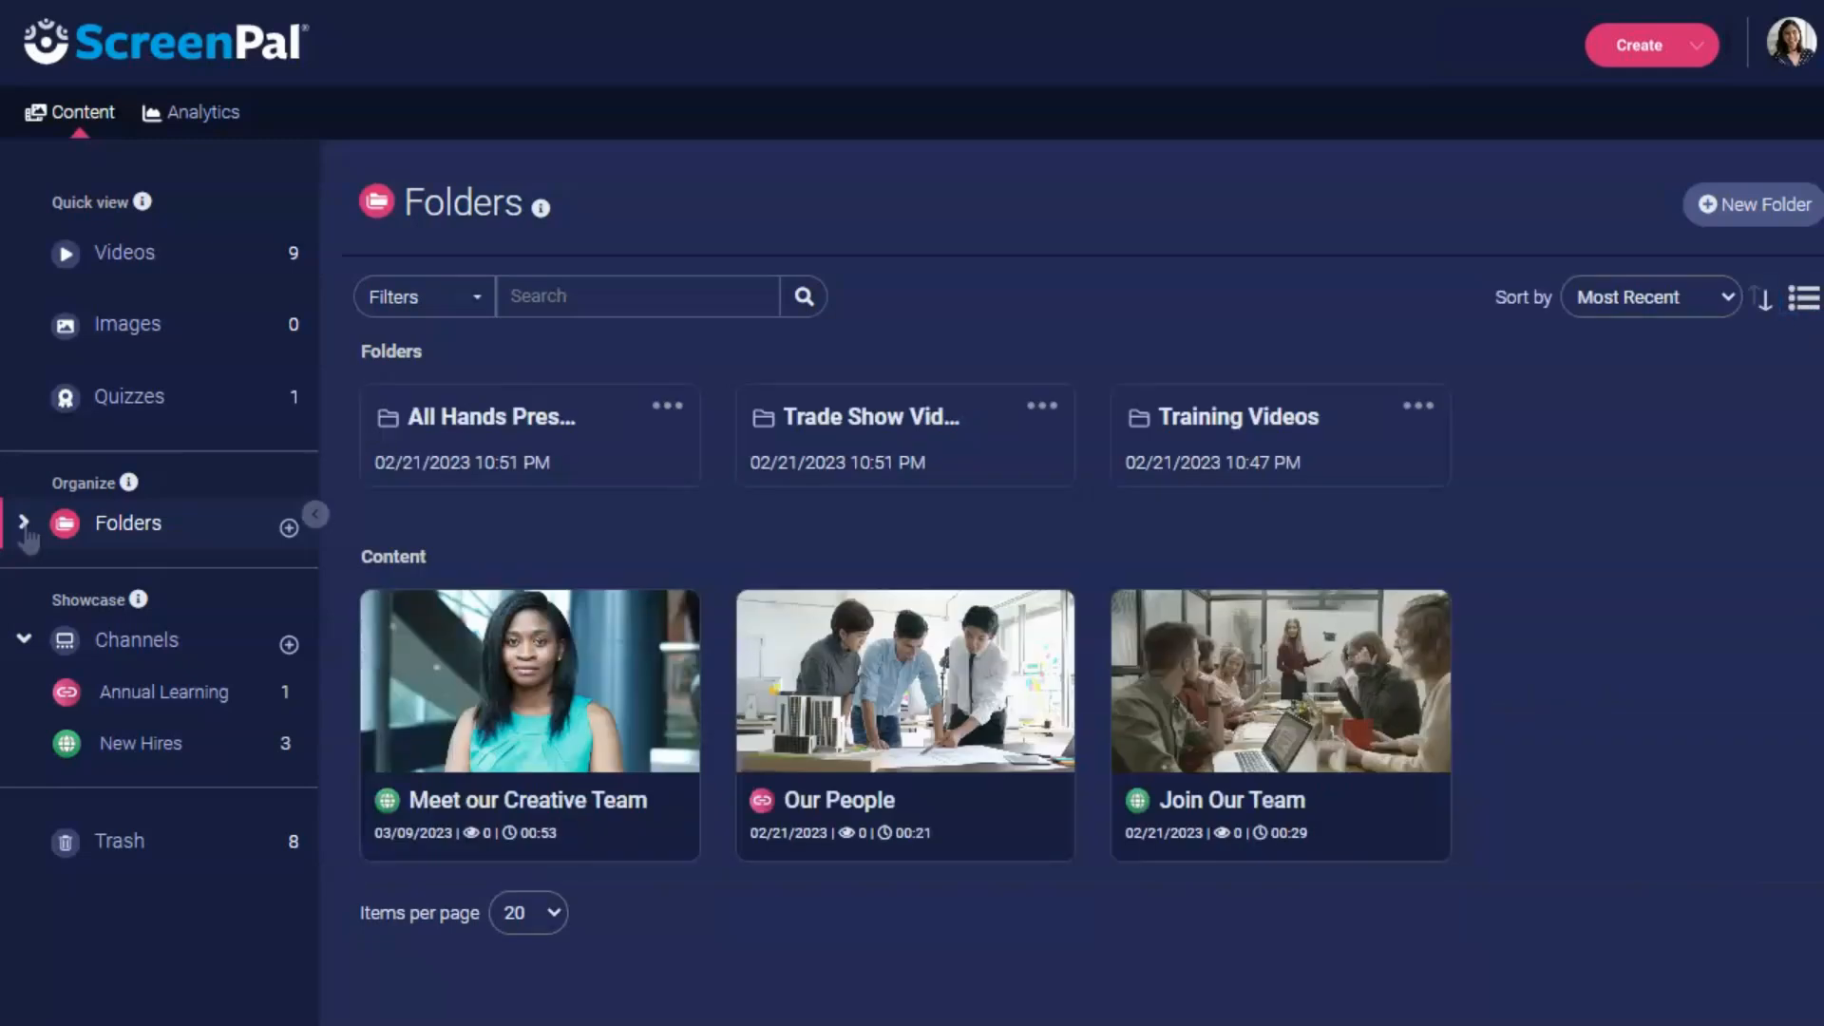
# Create an empty folder titled 'New Employee Training' and return to the Folders overview
pyautogui.click(23, 523)
pyautogui.write('New Emp')
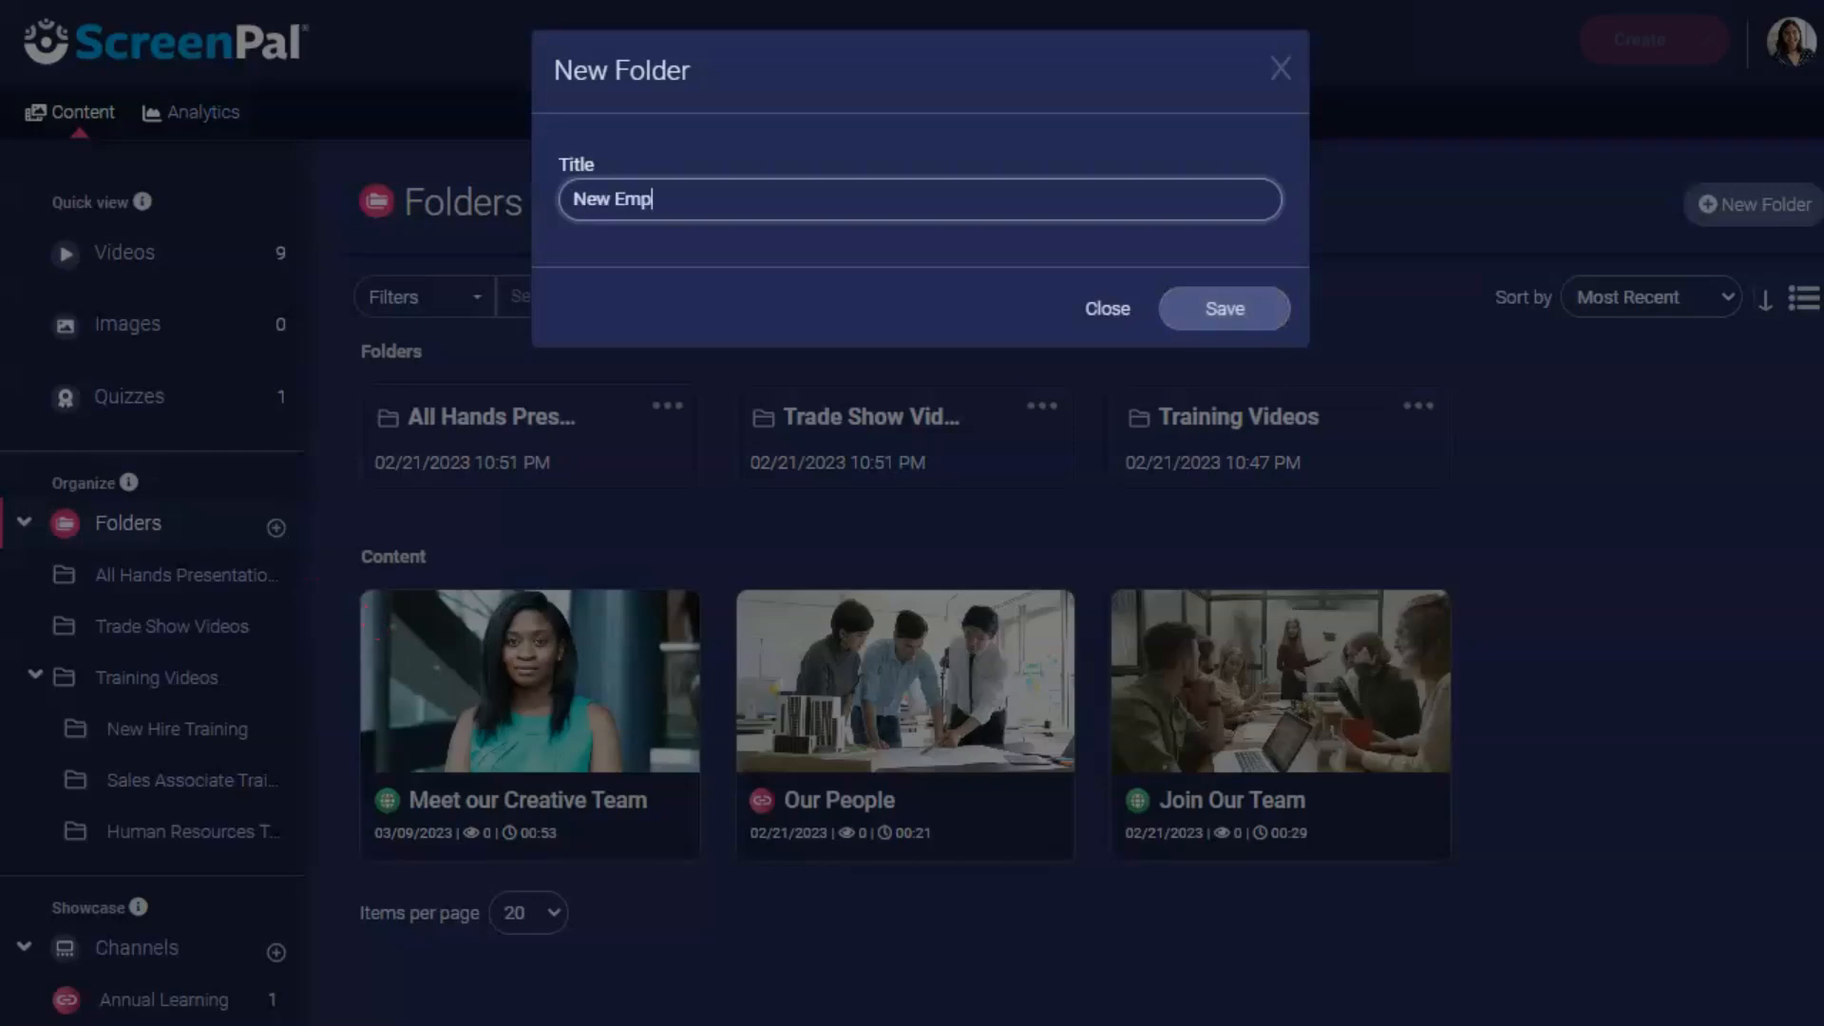
pyautogui.write('loyee Training')
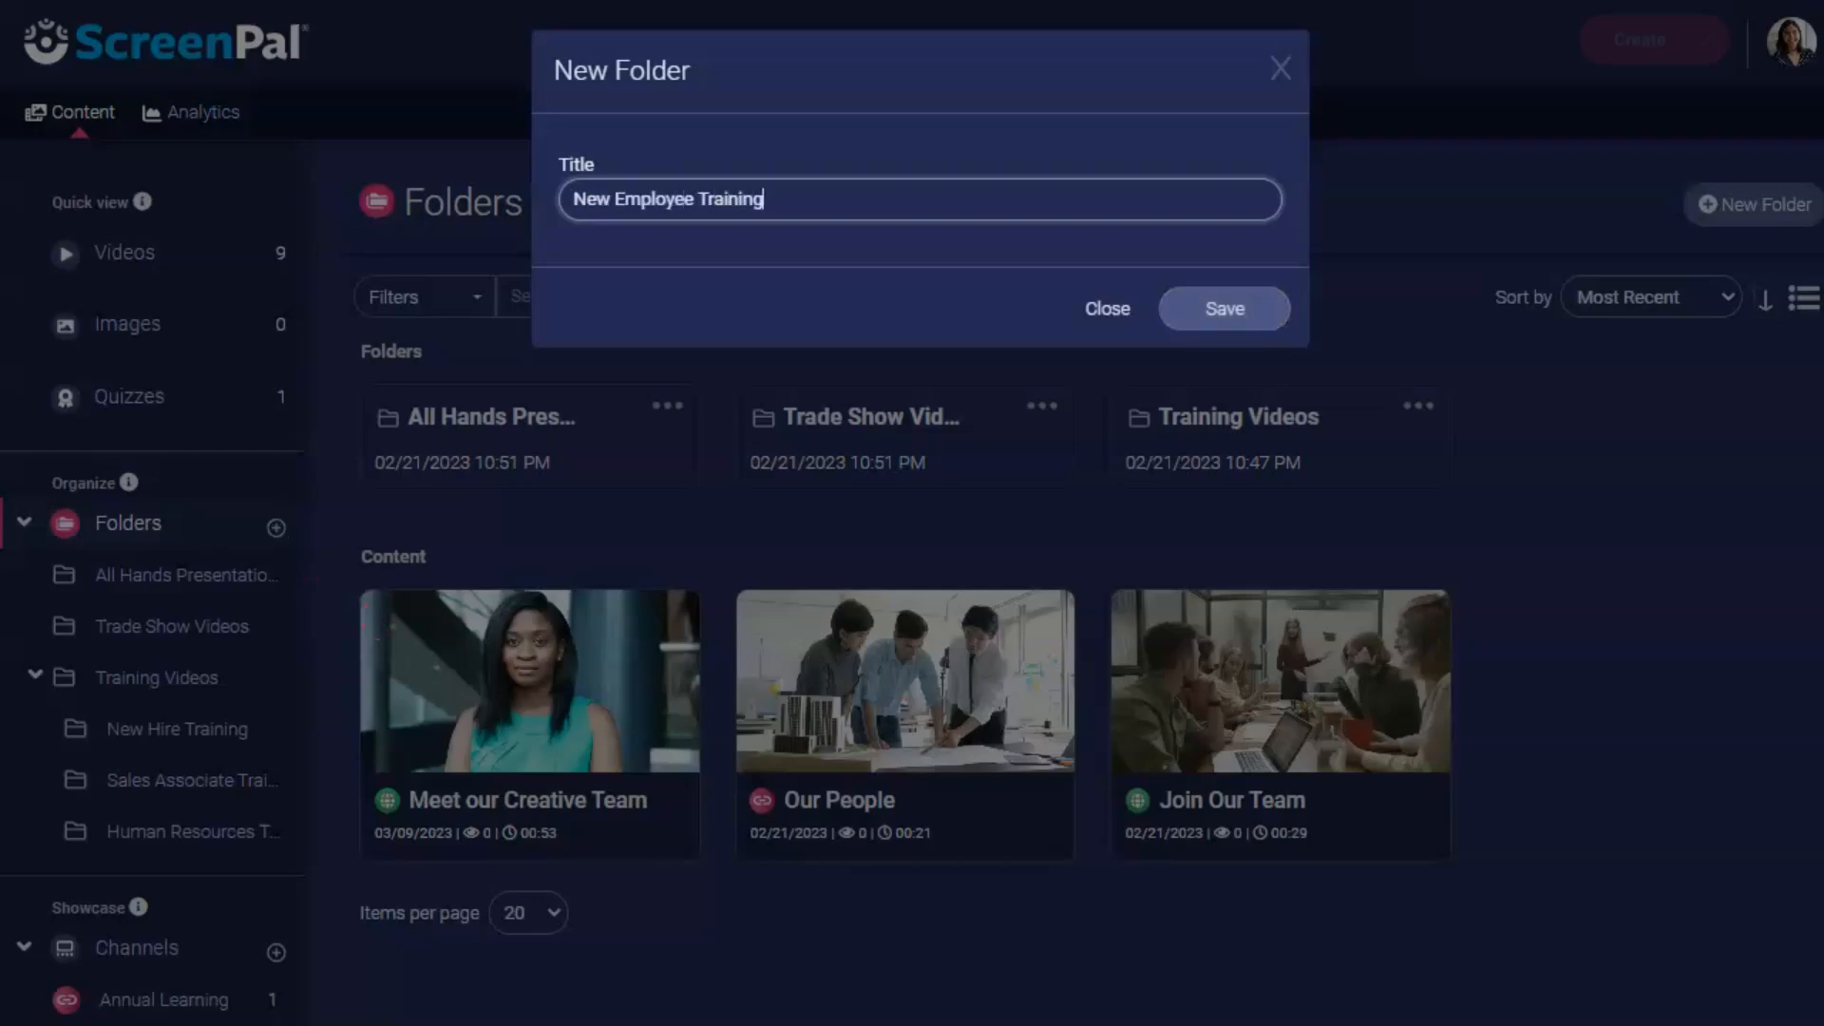
pyautogui.click(1222, 308)
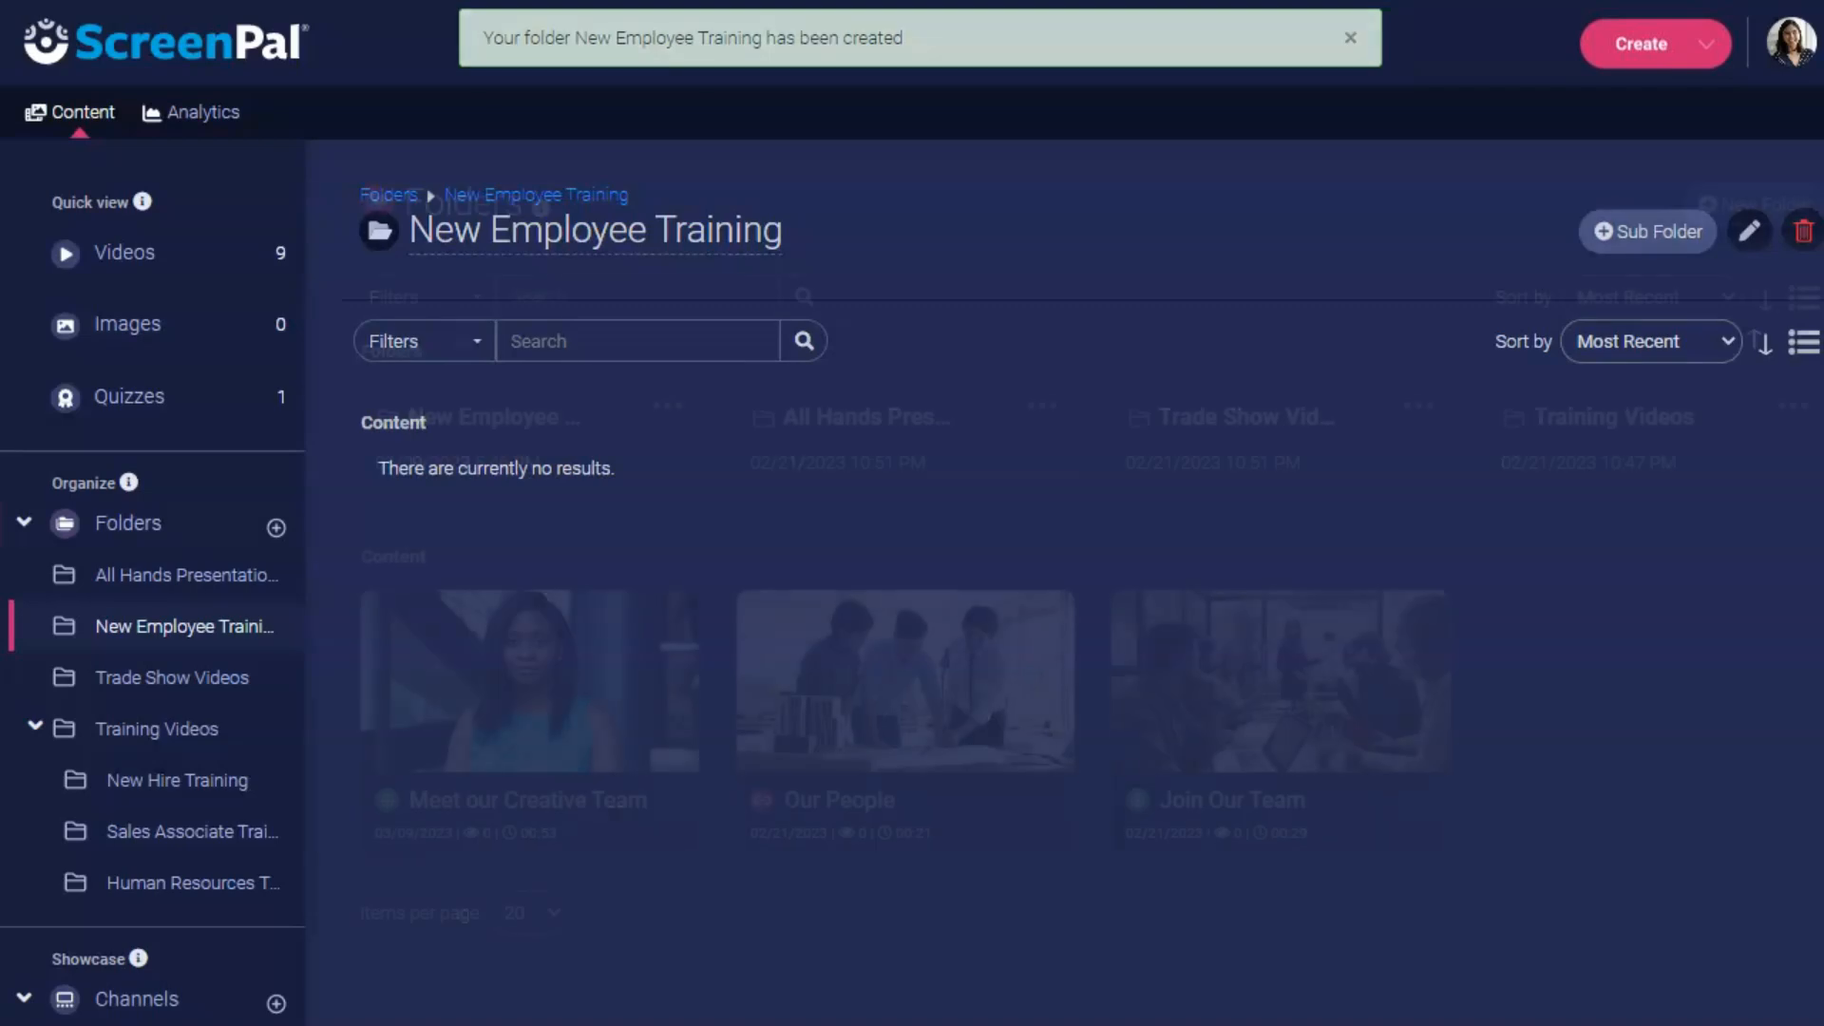
pyautogui.click(127, 523)
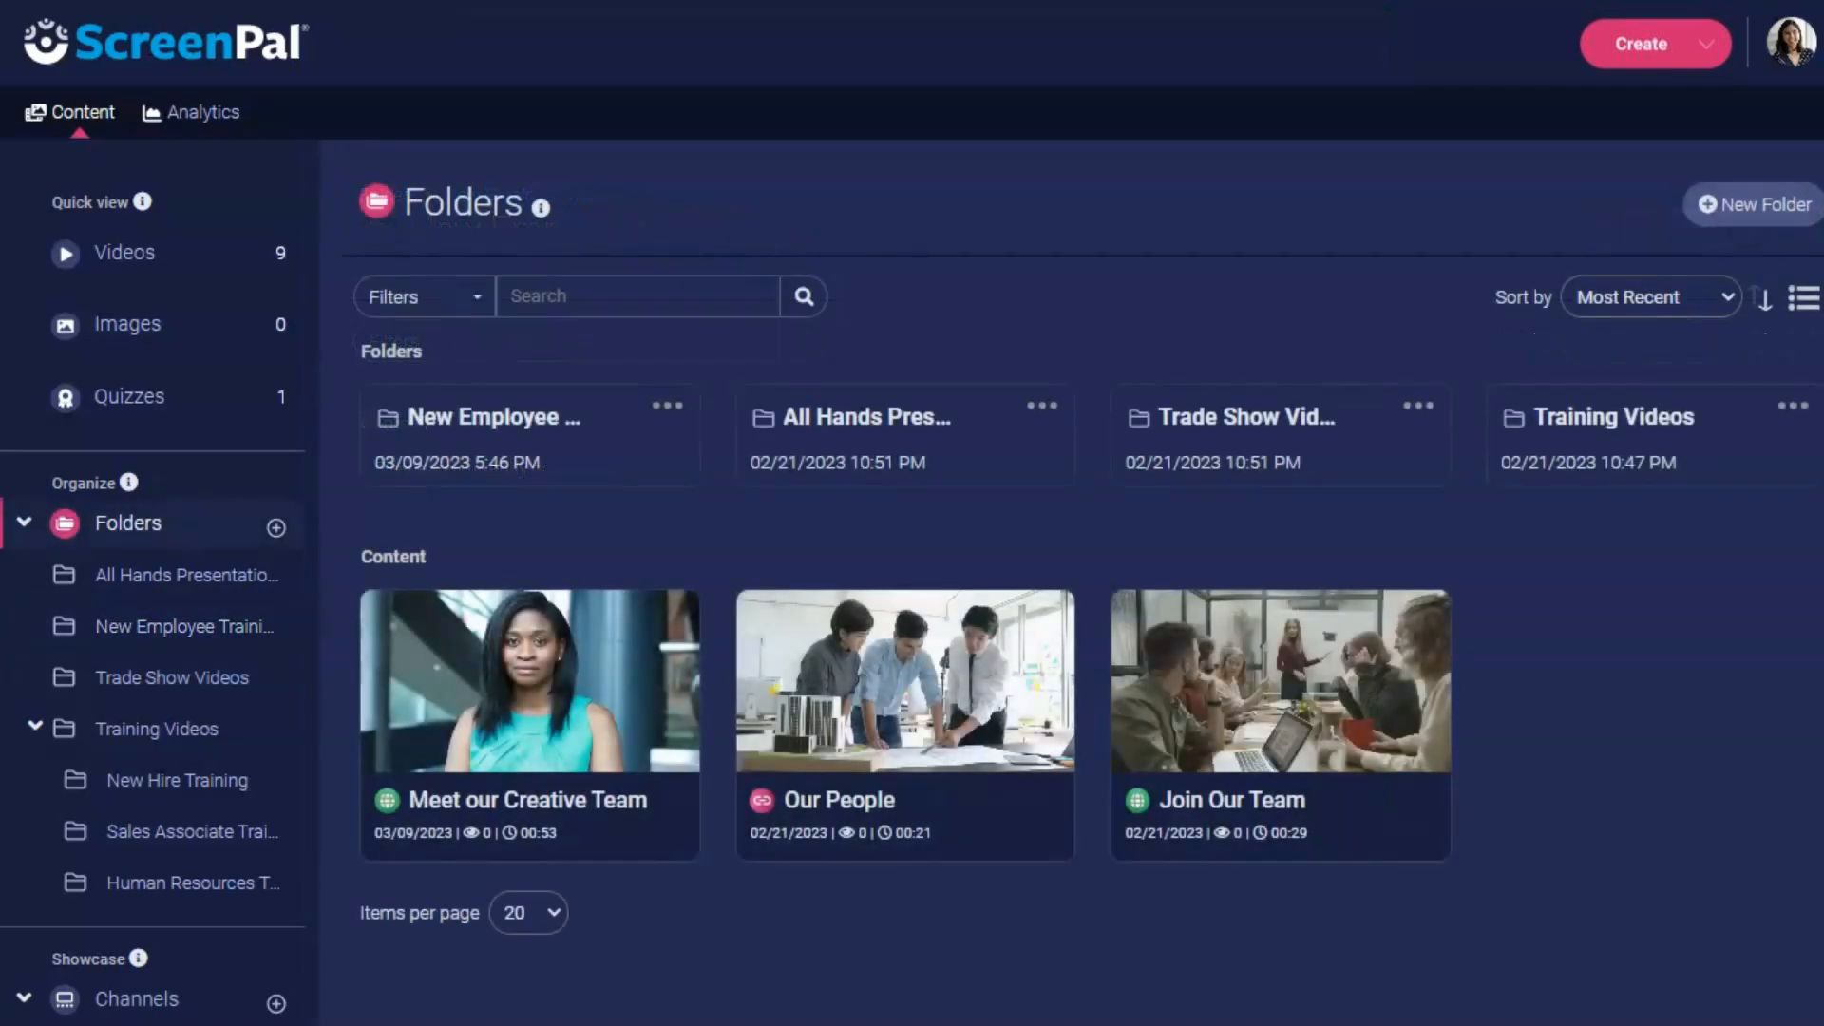
pyautogui.moveTo(674, 421)
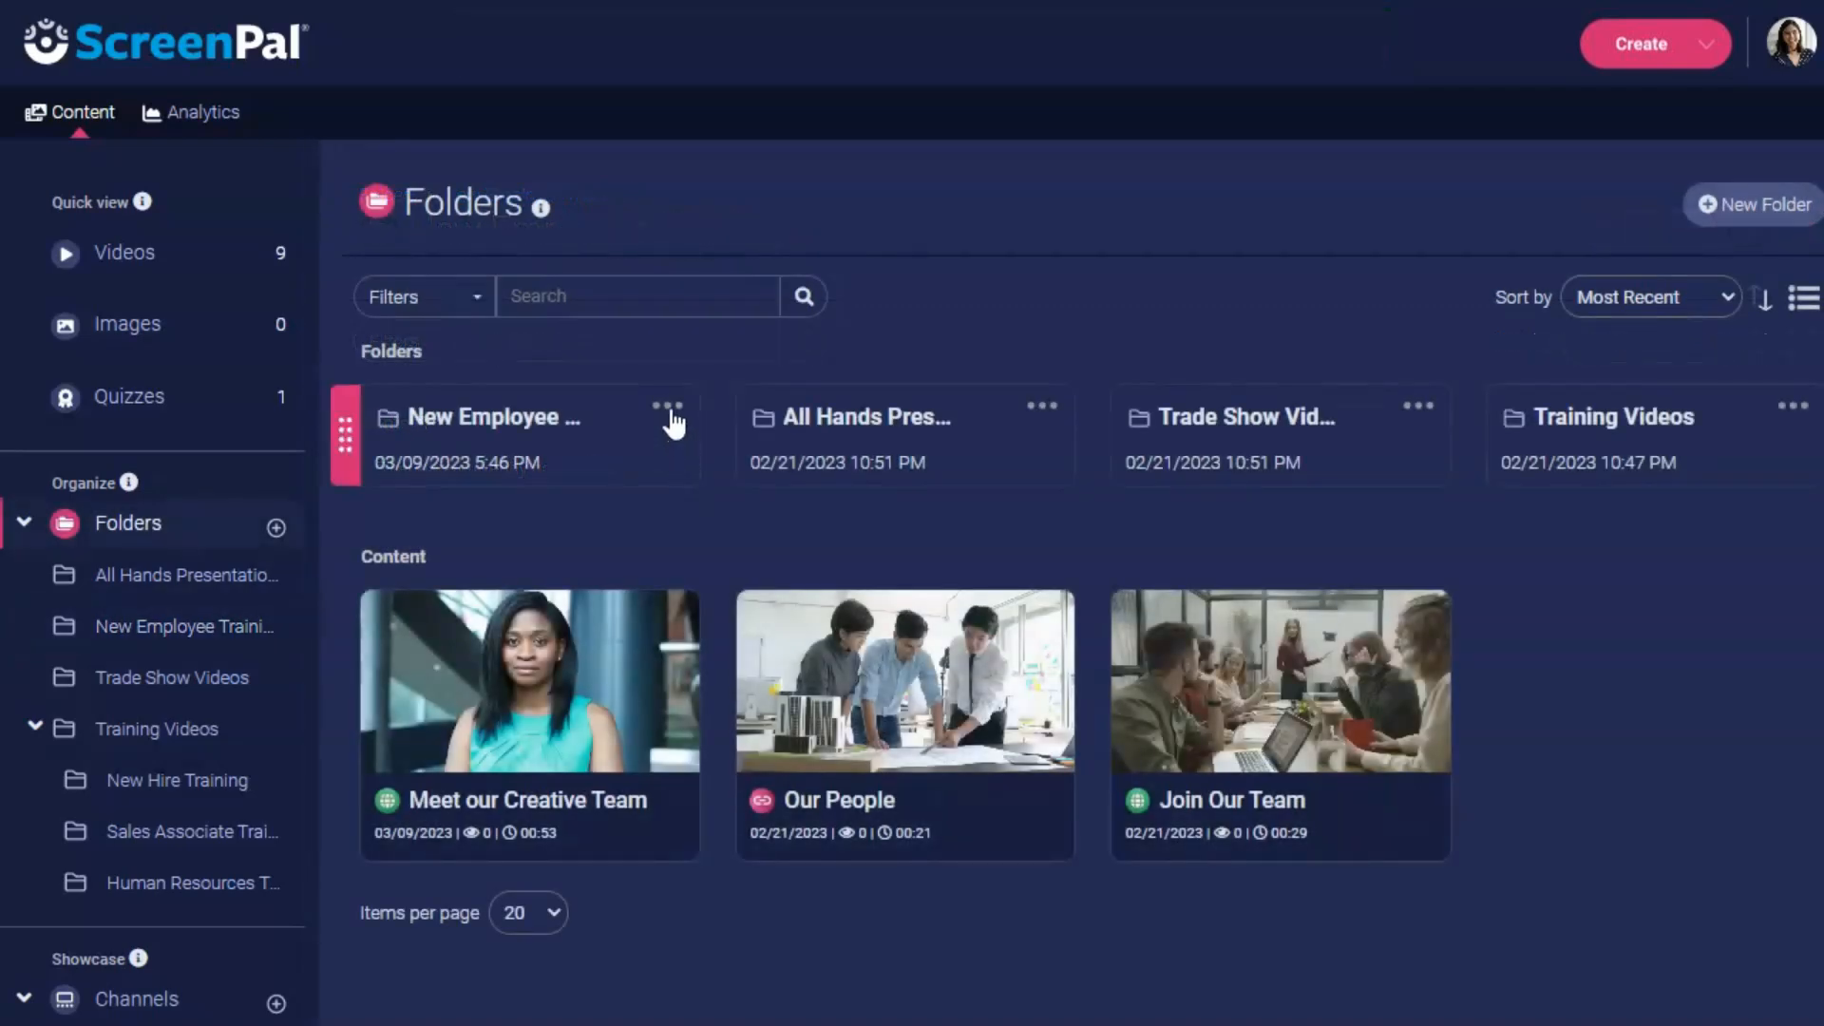
# Append '2023' to the New Employee Training folder's title and confirm the rename
pyautogui.click(676, 406)
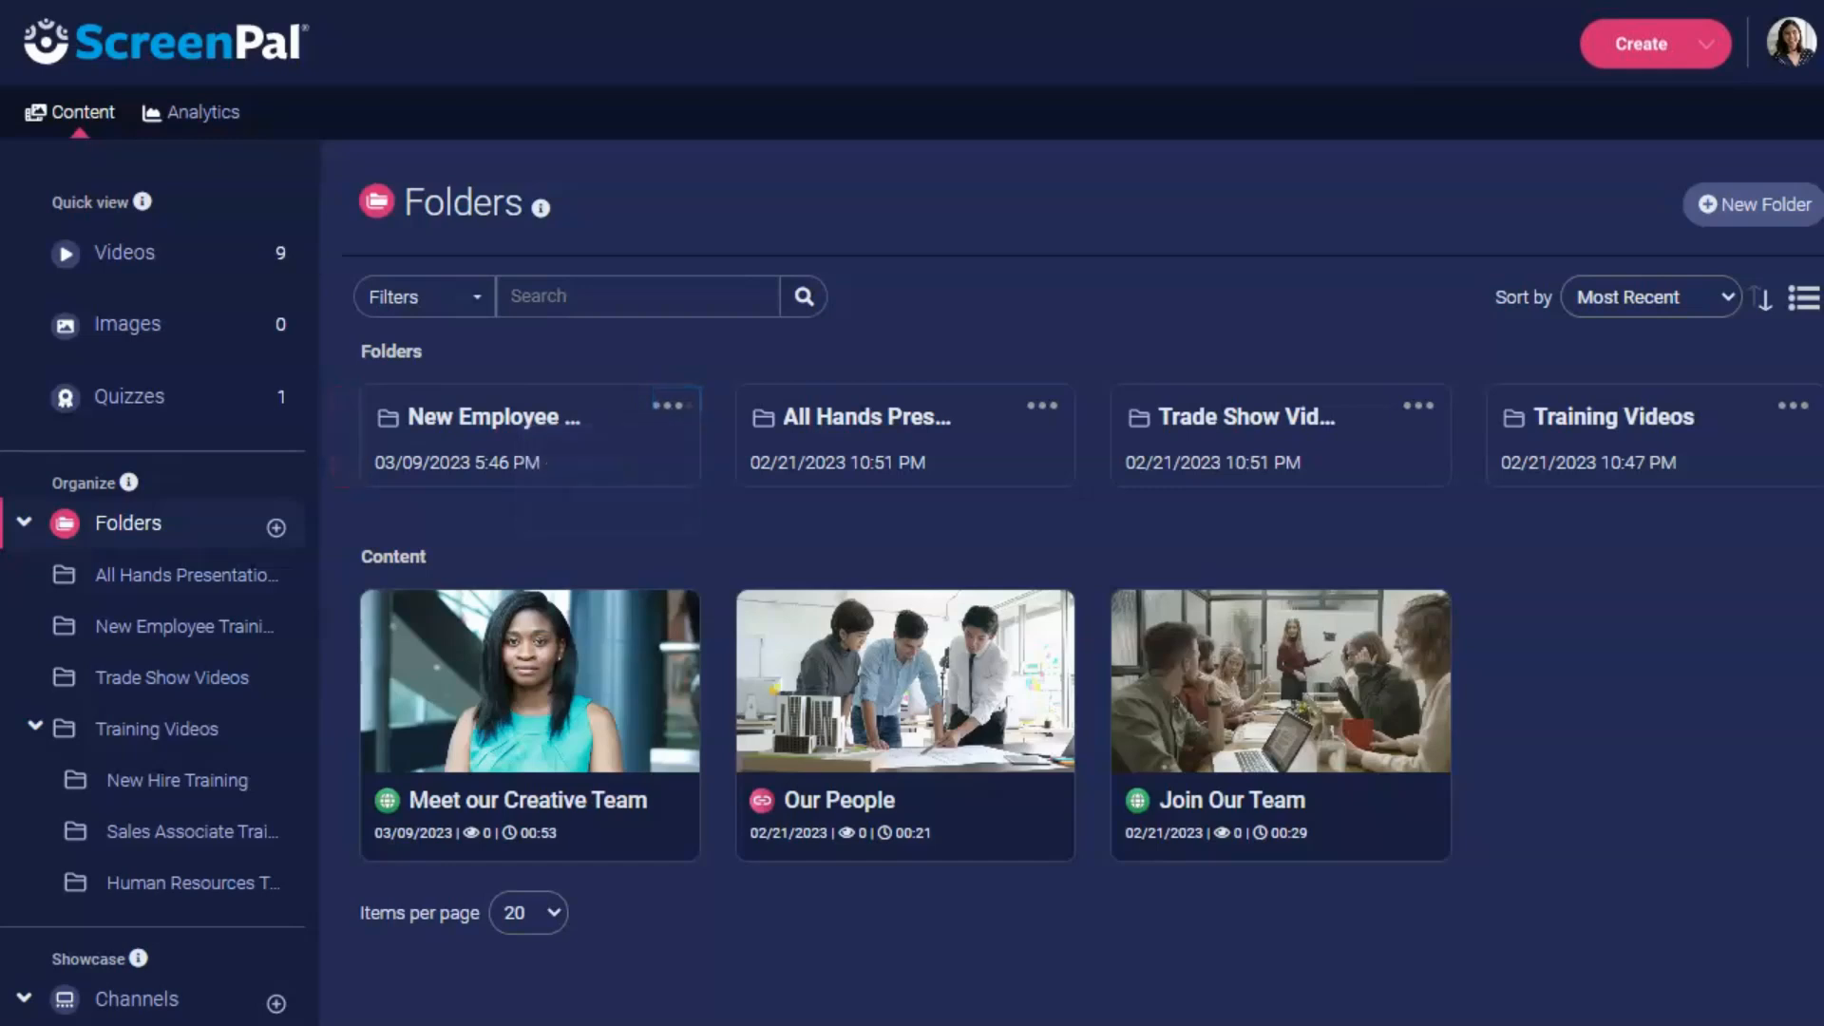
pyautogui.click(192, 627)
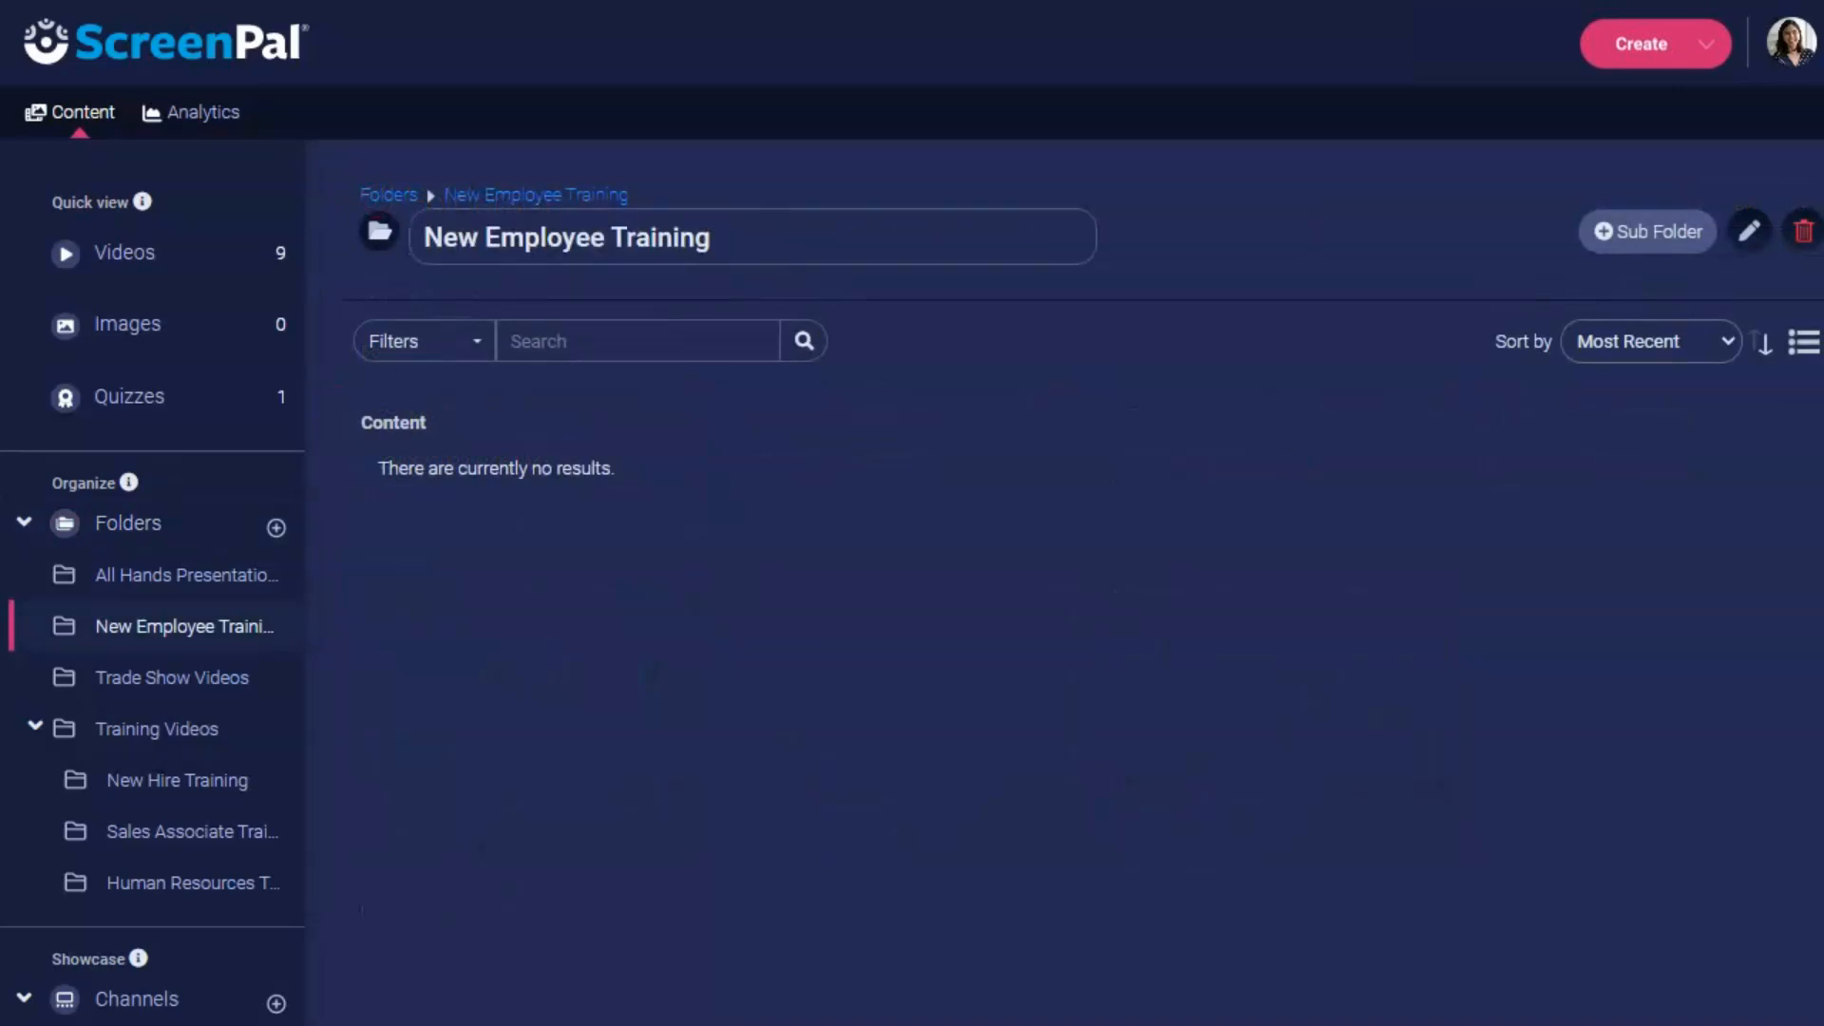
pyautogui.write('2023')
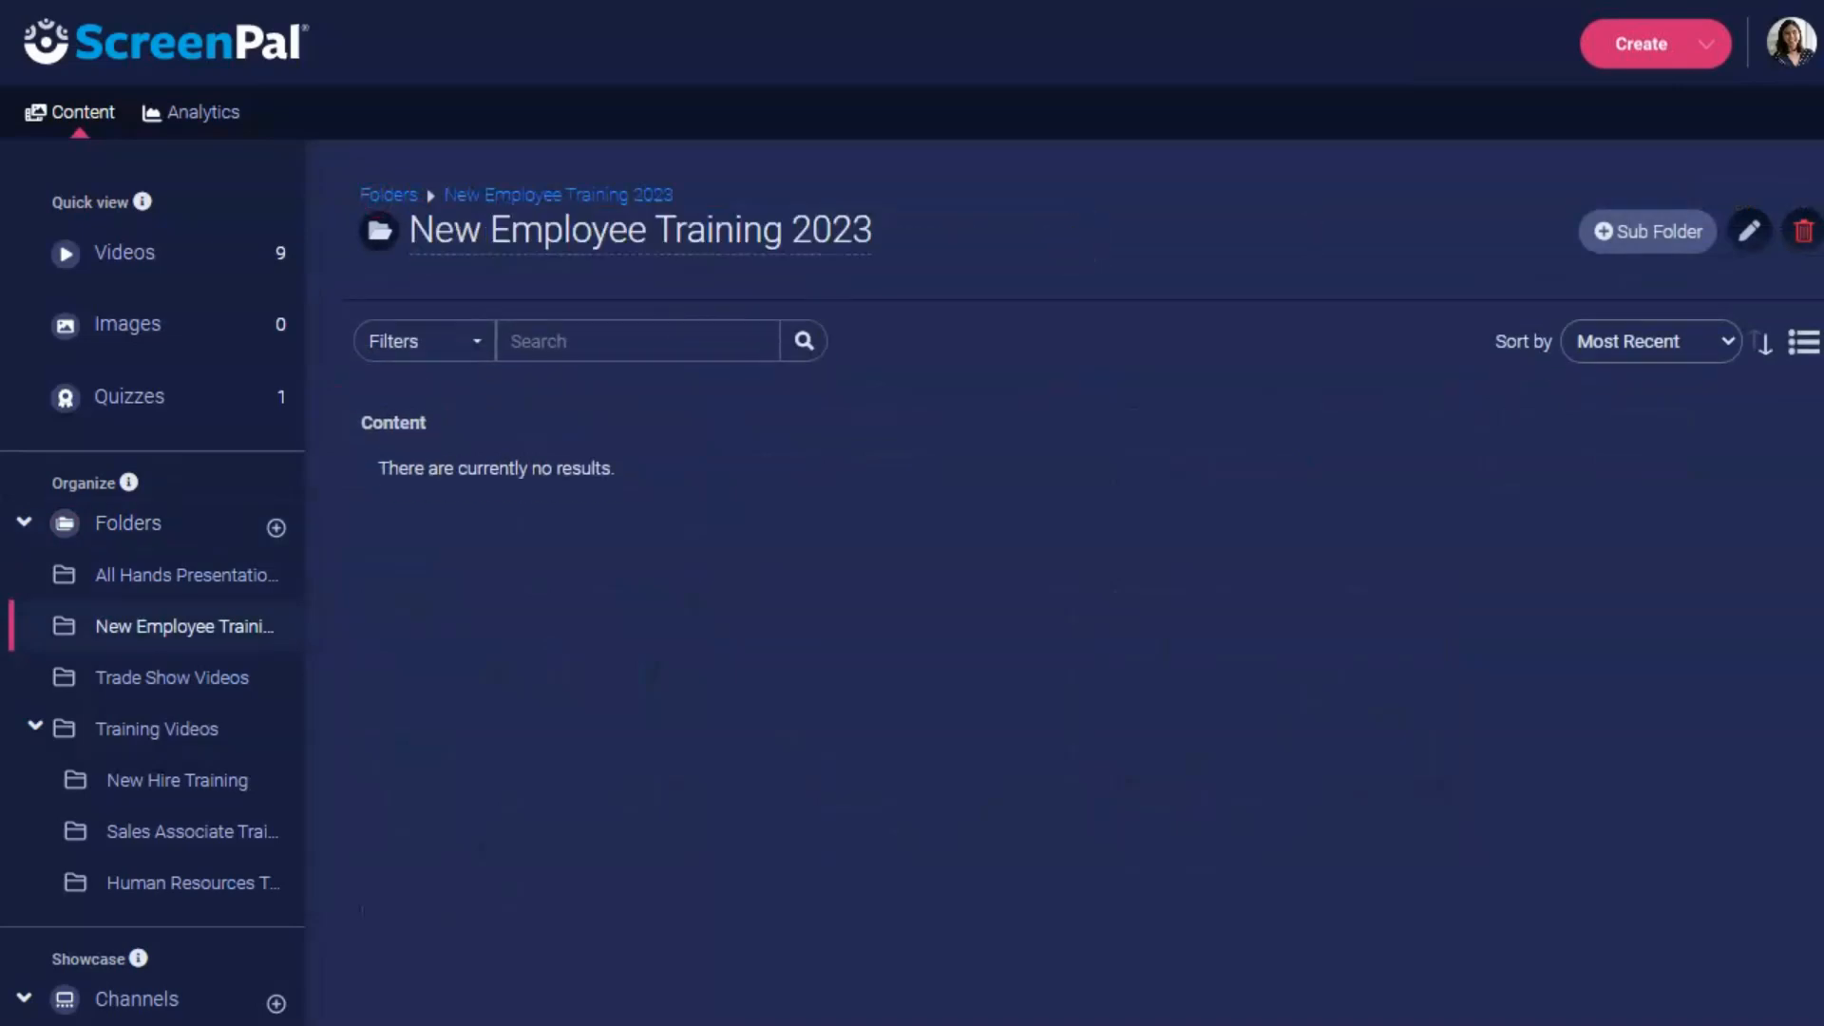
pyautogui.click(123, 252)
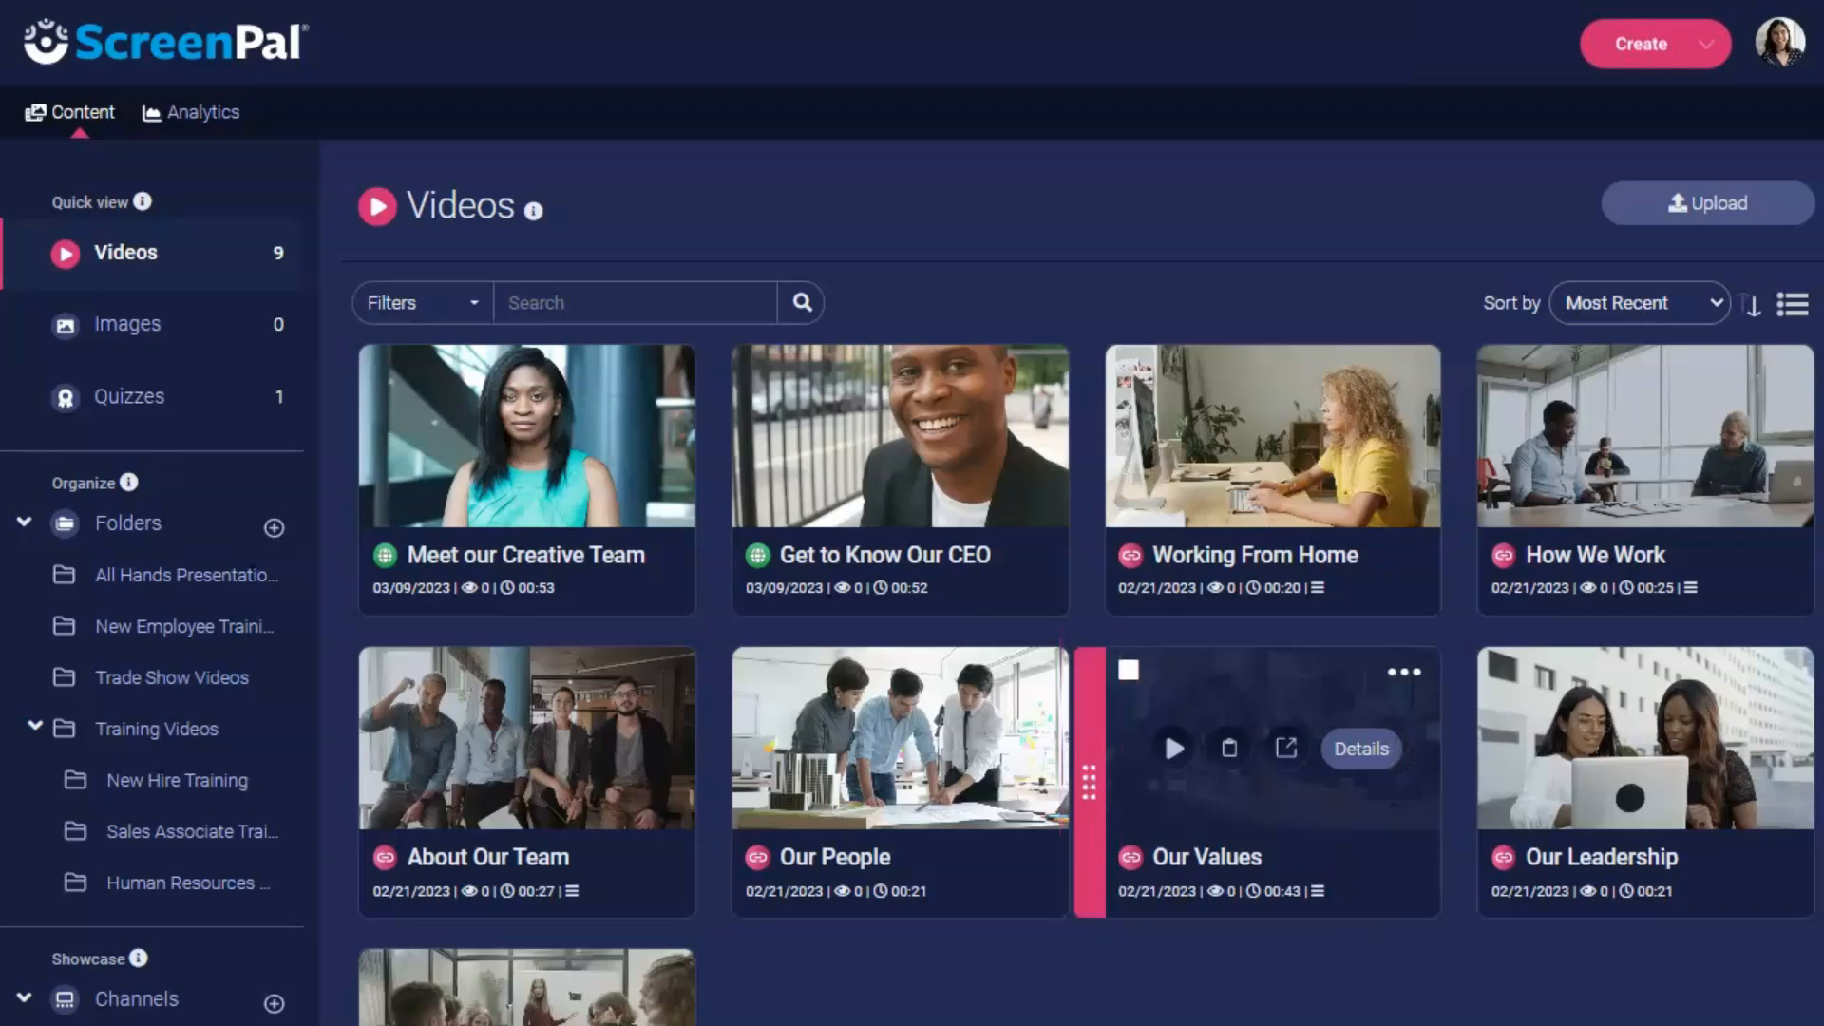
pyautogui.moveTo(901, 774)
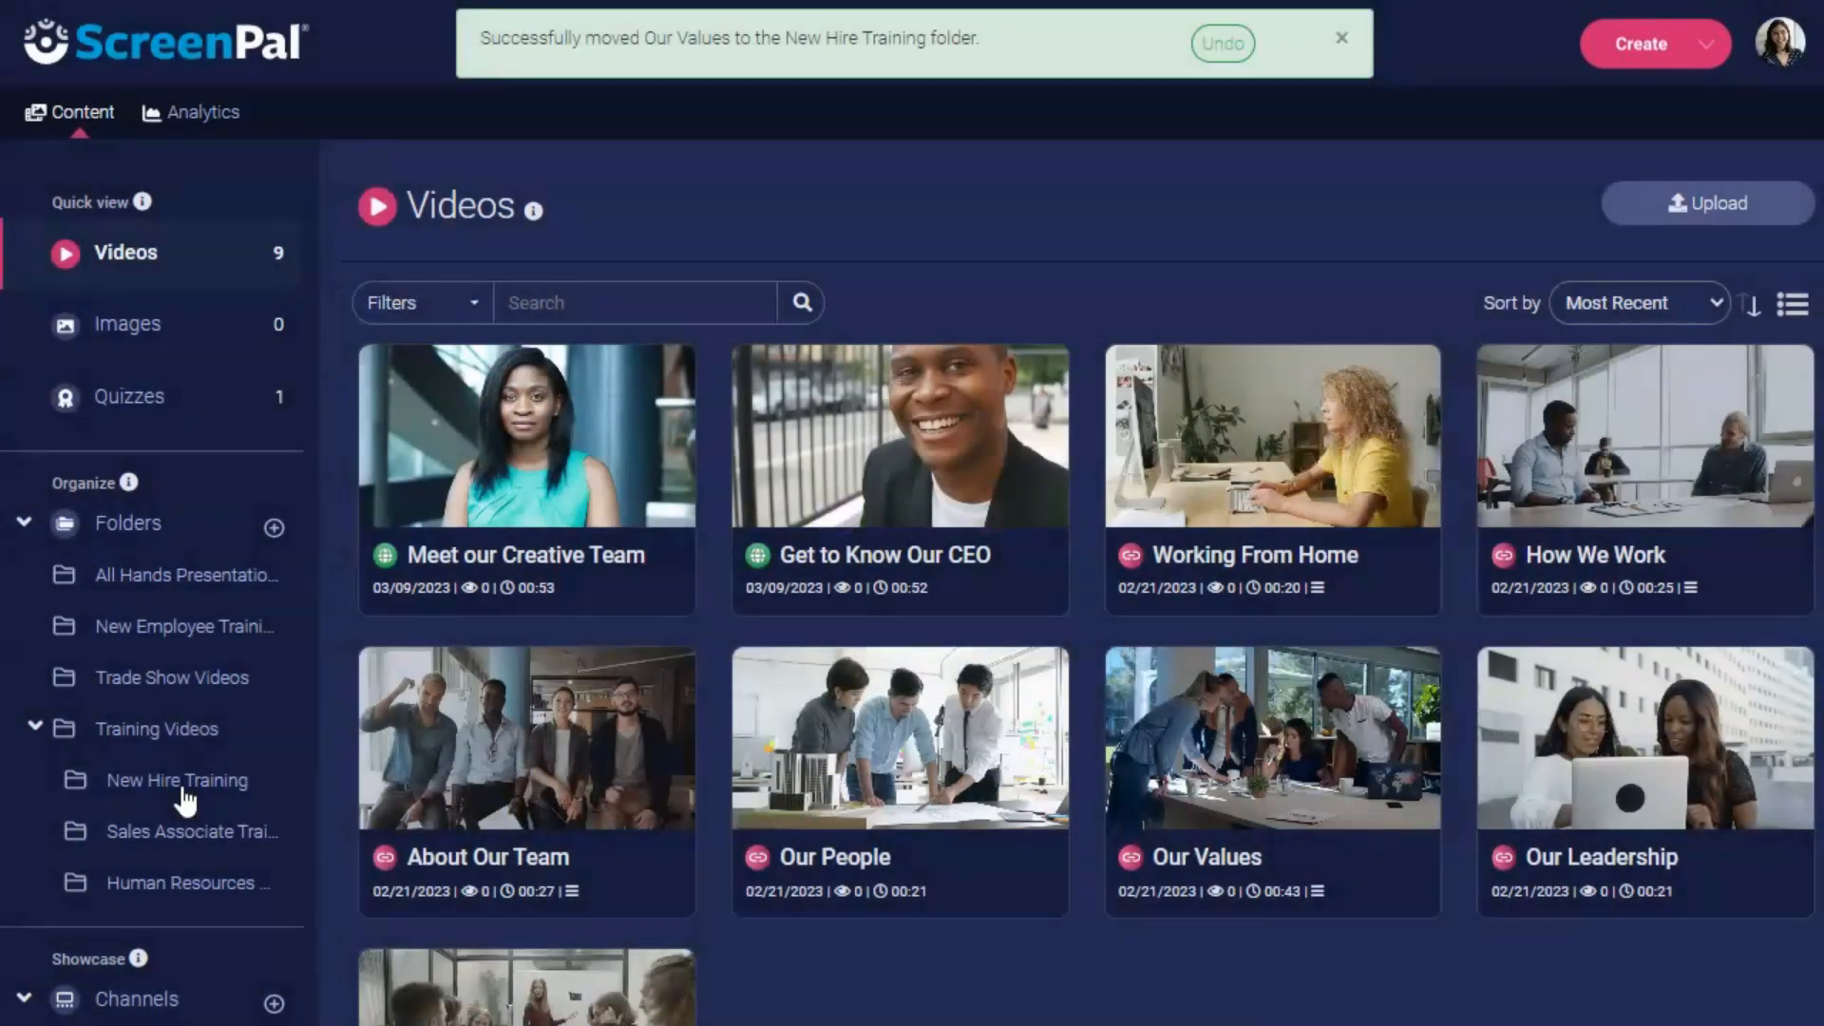
# Select the Get to Know Our CEO video in the Videos library
pyautogui.click(756, 369)
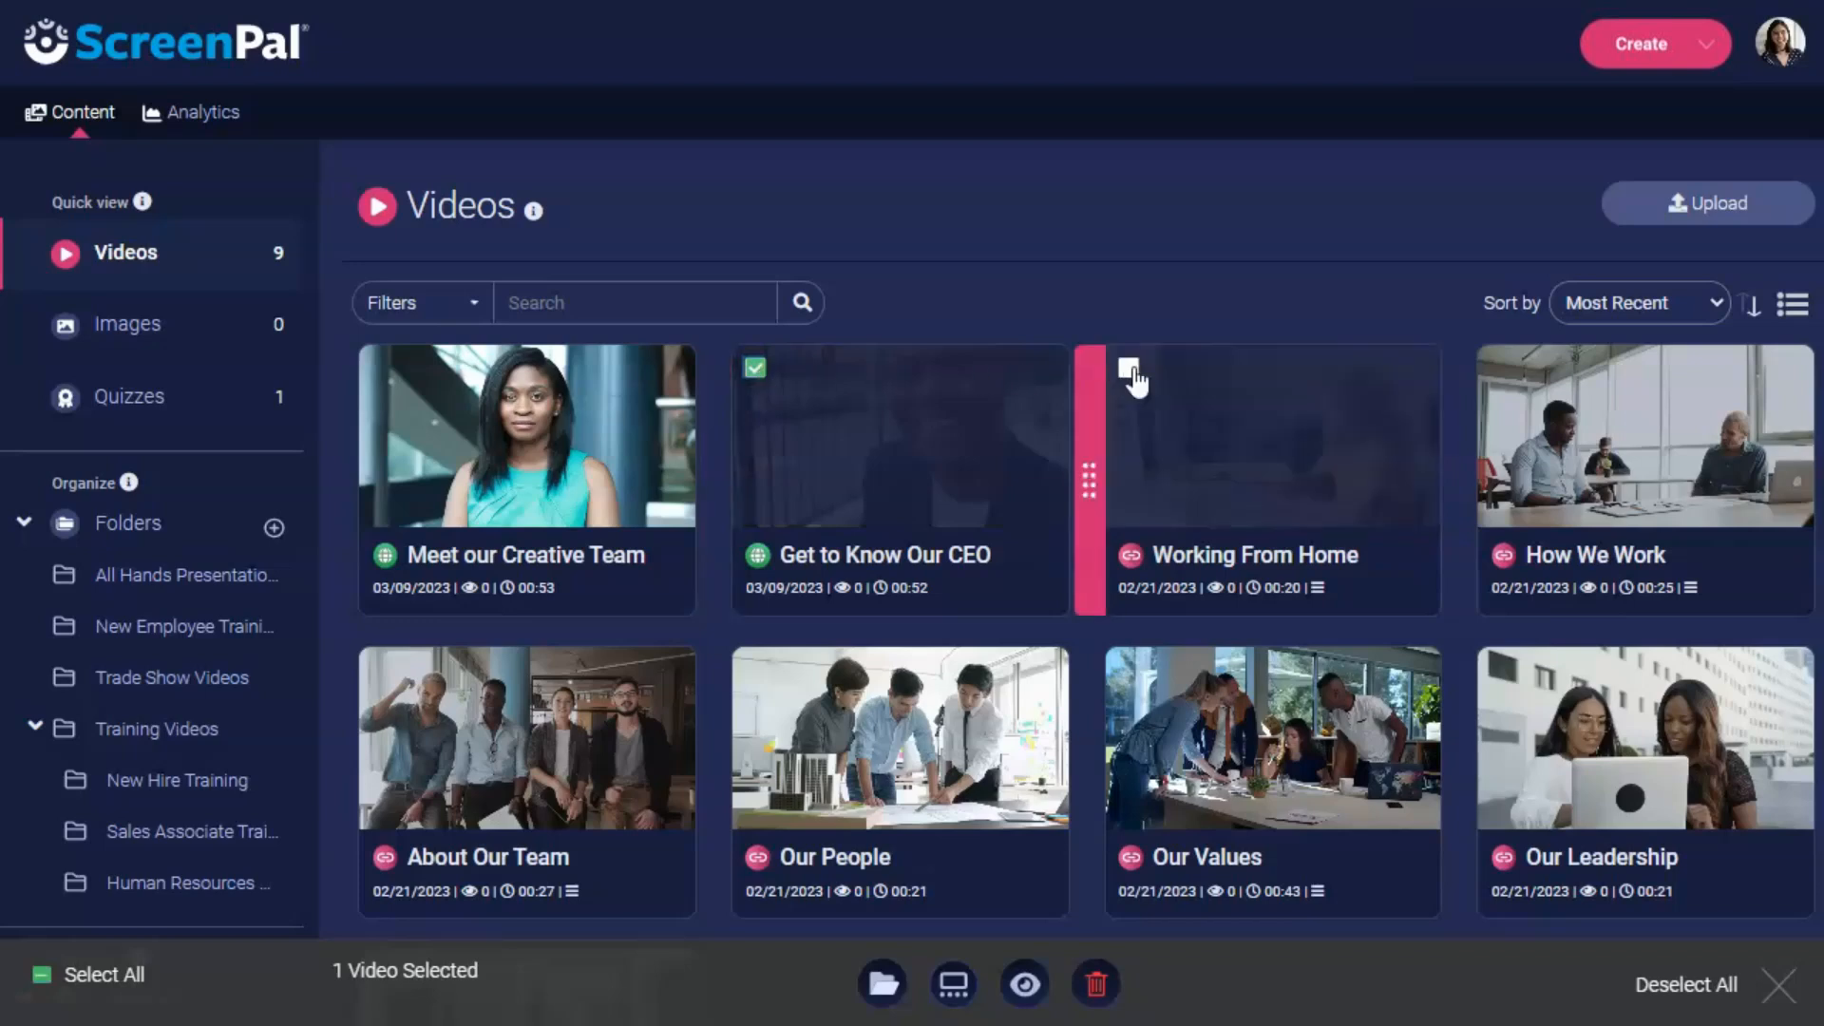
# Move Get to Know Our CEO and Working From Home into New Hire Training, then search 'About'
pyautogui.click(1127, 367)
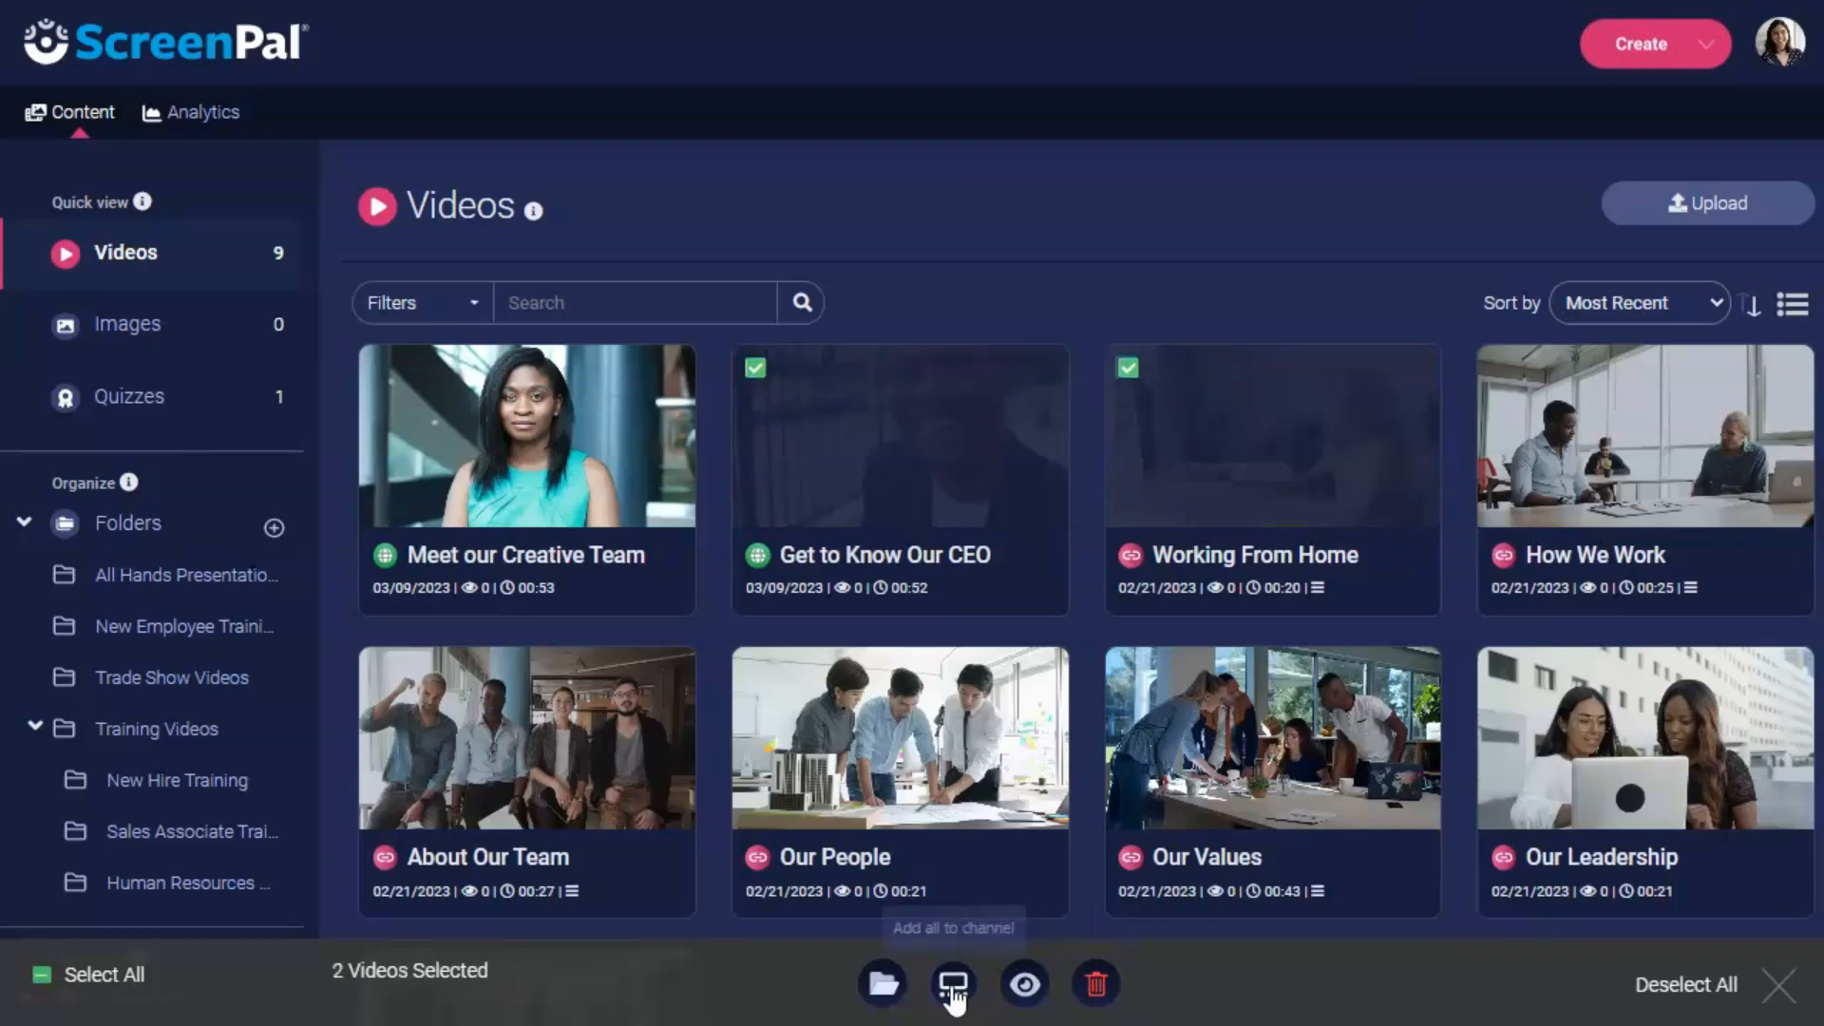
pyautogui.click(880, 983)
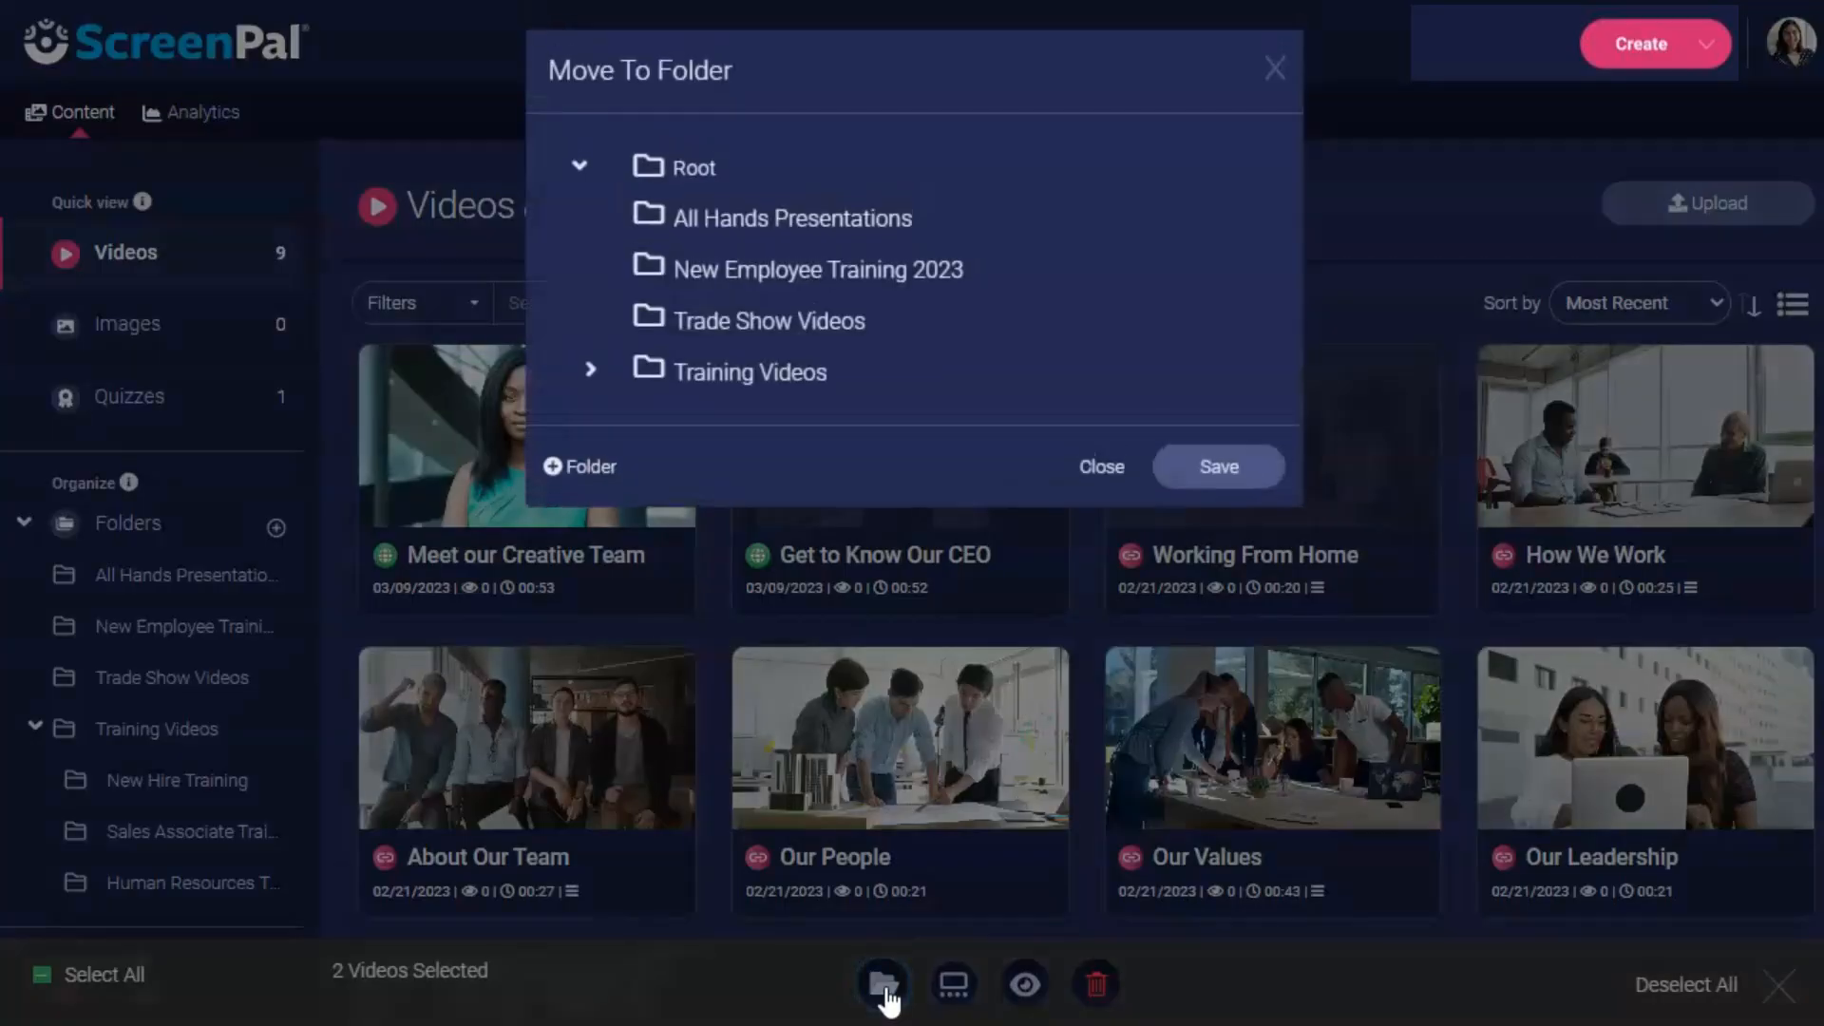
pyautogui.click(591, 372)
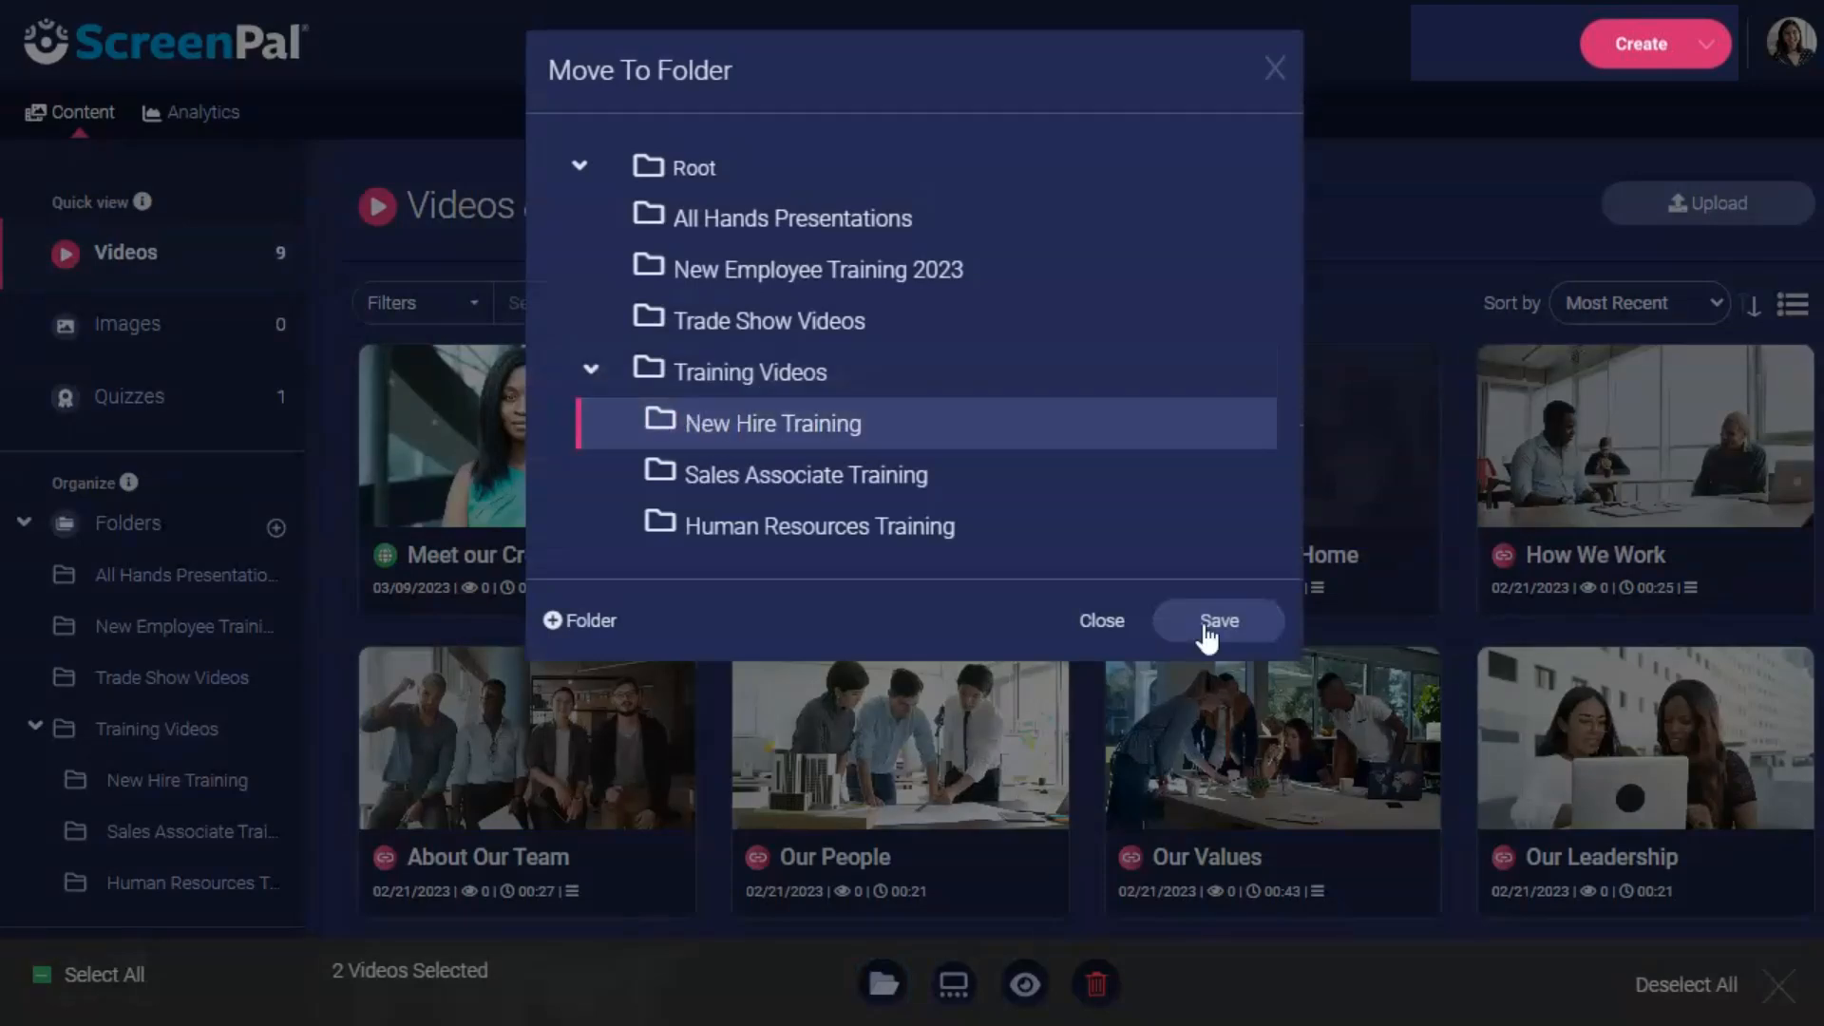
pyautogui.click(1218, 620)
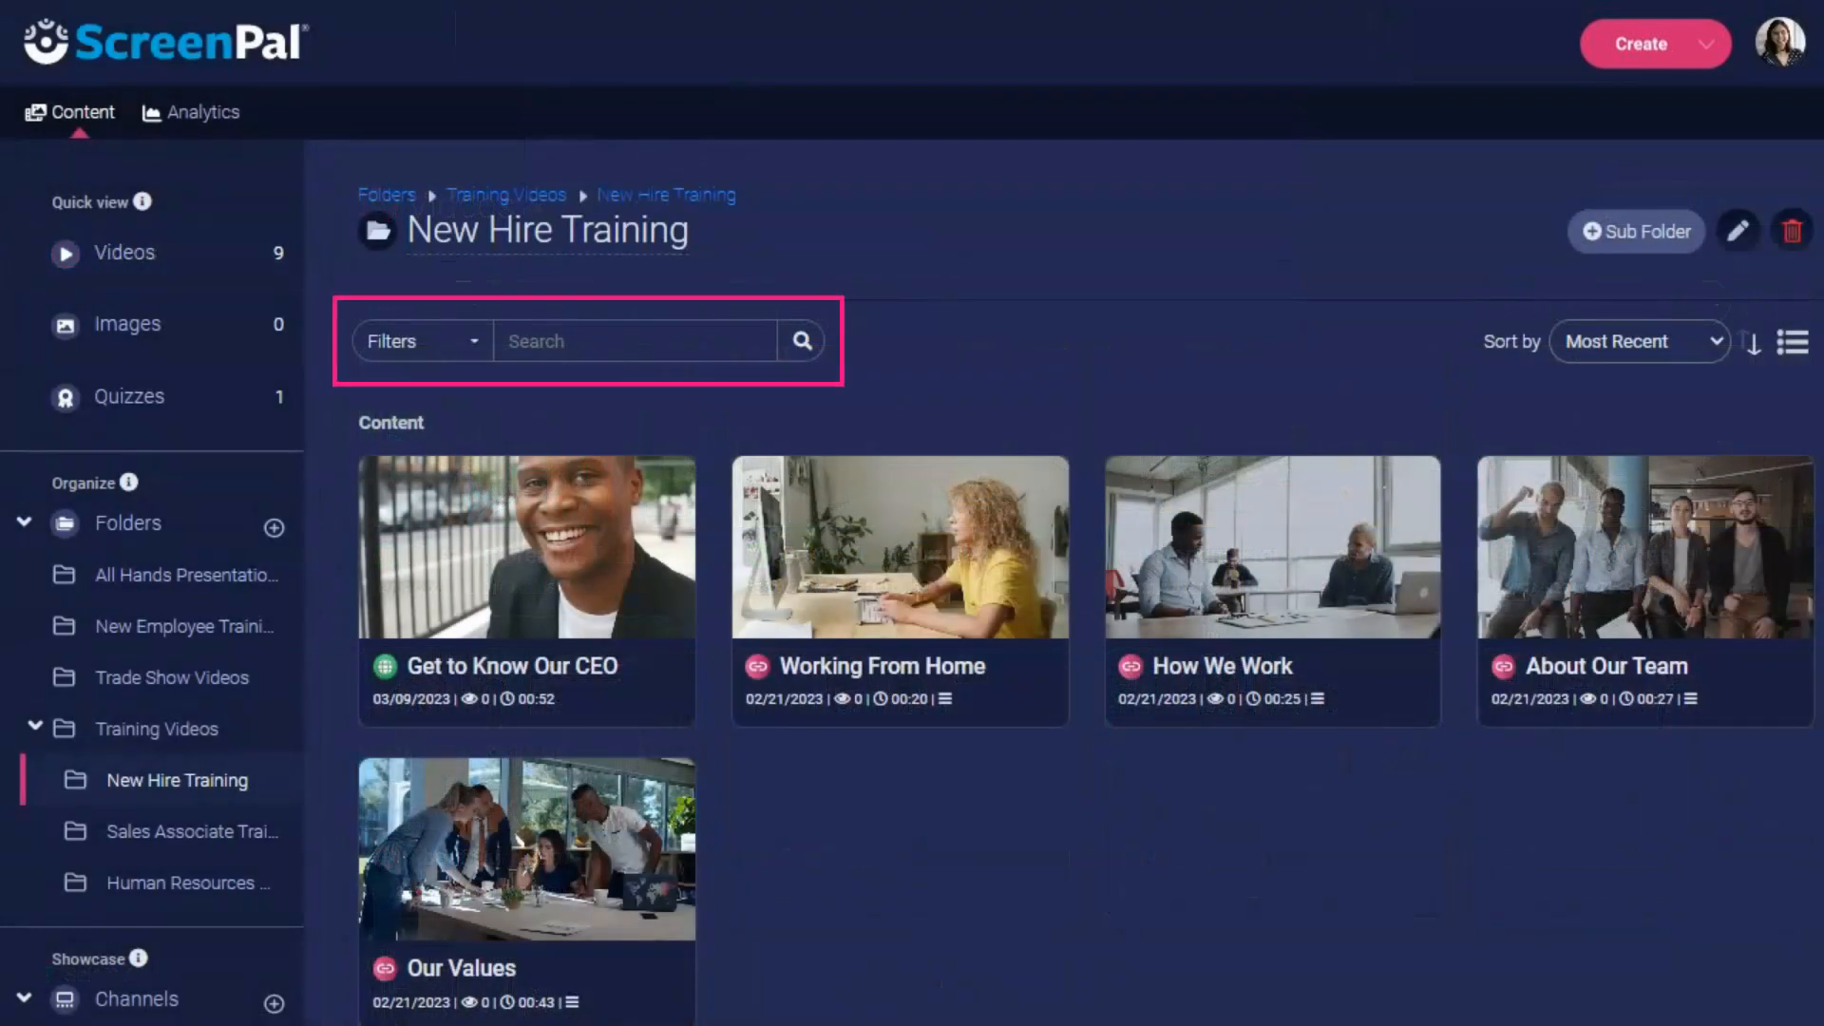
pyautogui.write('About')
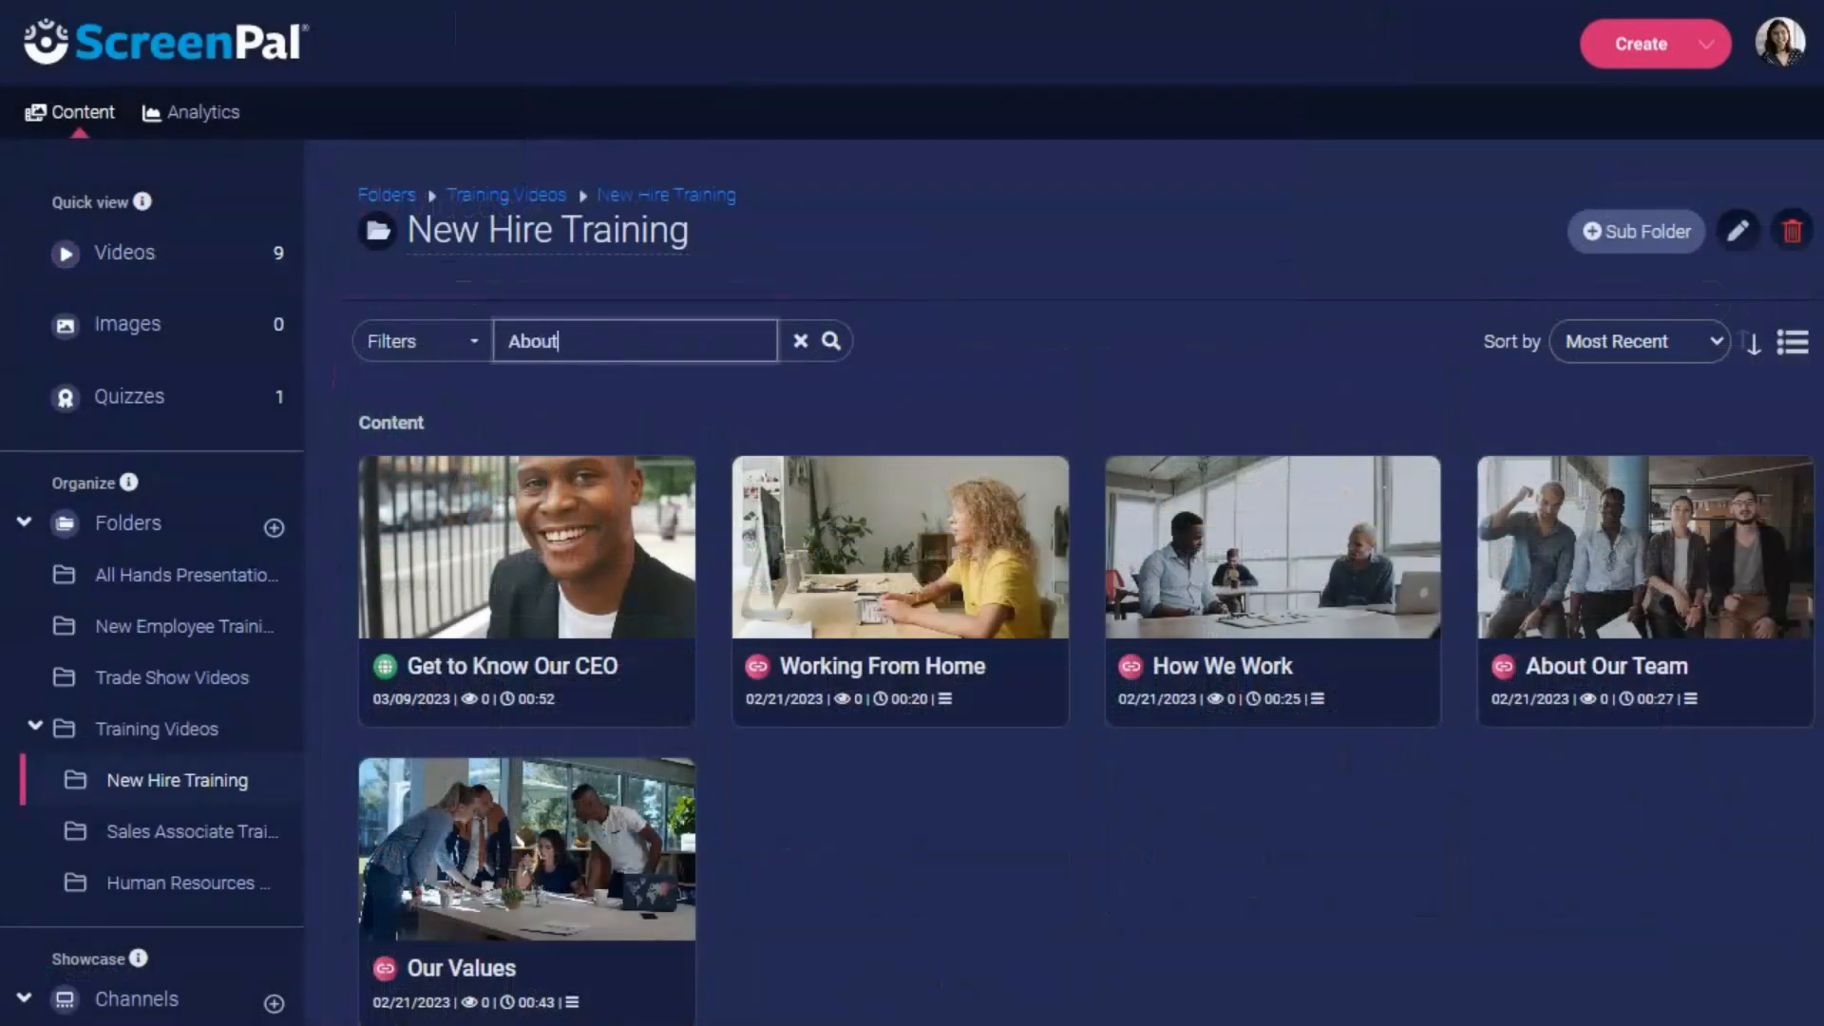